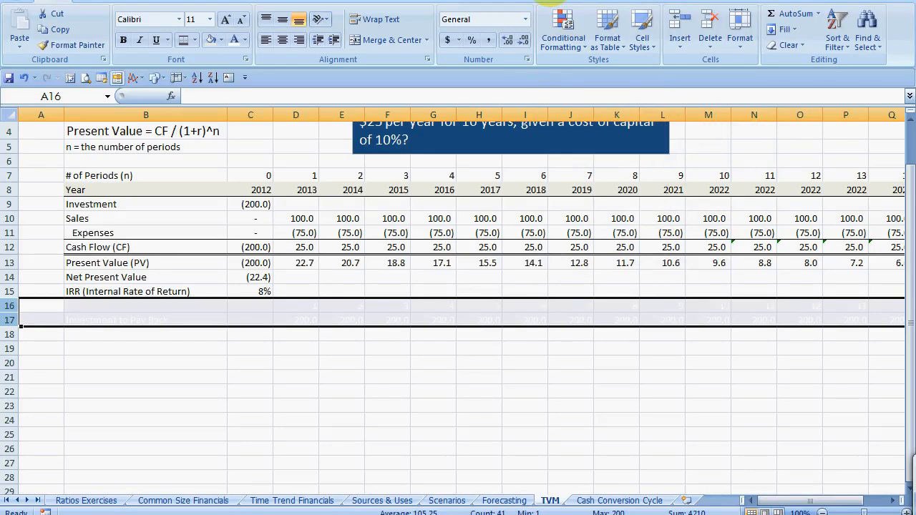
Review the year-one present value, cash flow and discounting formulas and the (46.4) Net Present Value total
{"action": "left_click", "coordinate": [478, 292]}
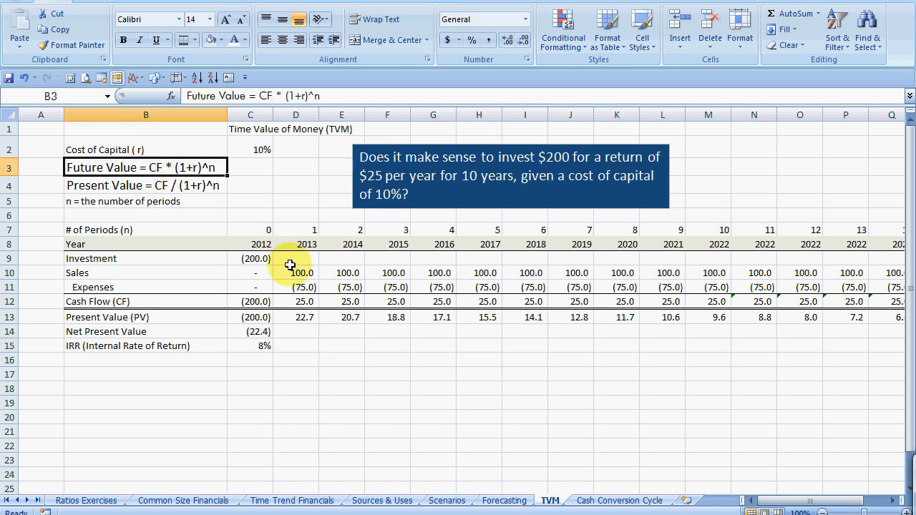
{"action": "mouse_move", "coordinate": [249, 340]}
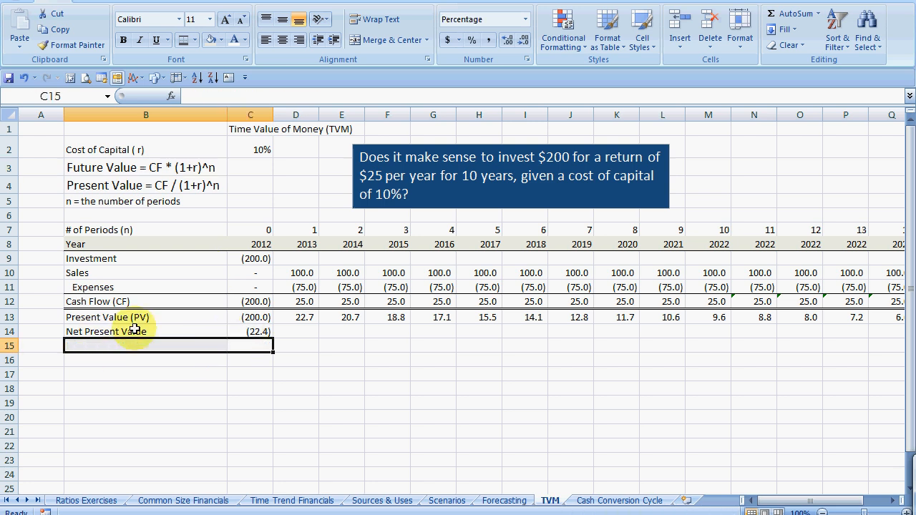
{"action": "mouse_move", "coordinate": [258, 298]}
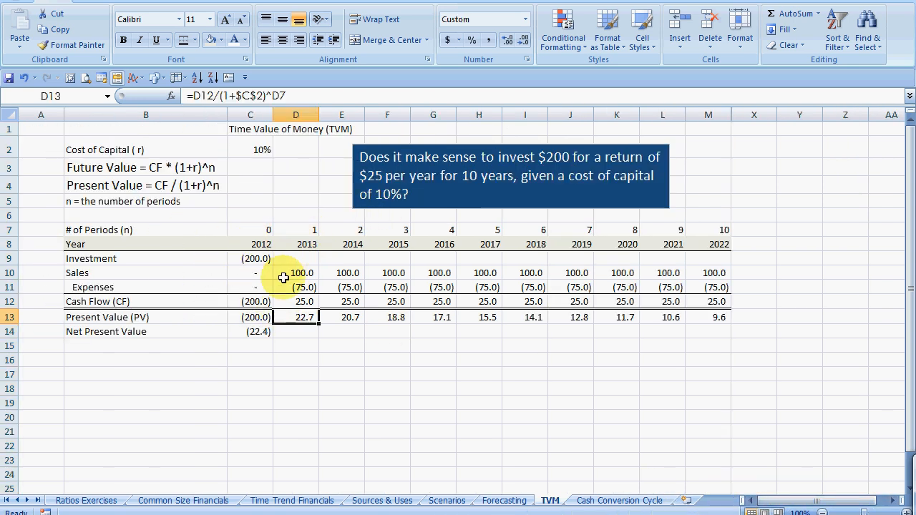
{"action": "left_click", "coordinate": [251, 258]}
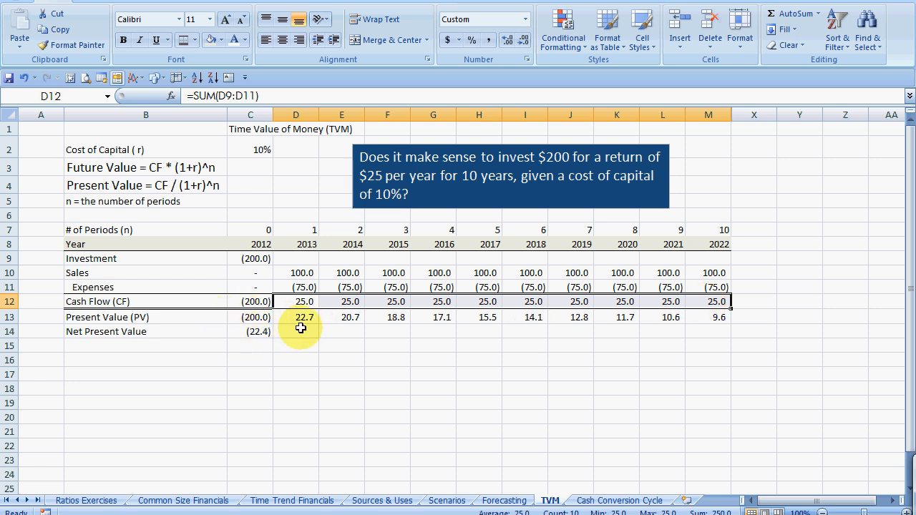
{"action": "left_click", "coordinate": [249, 332]}
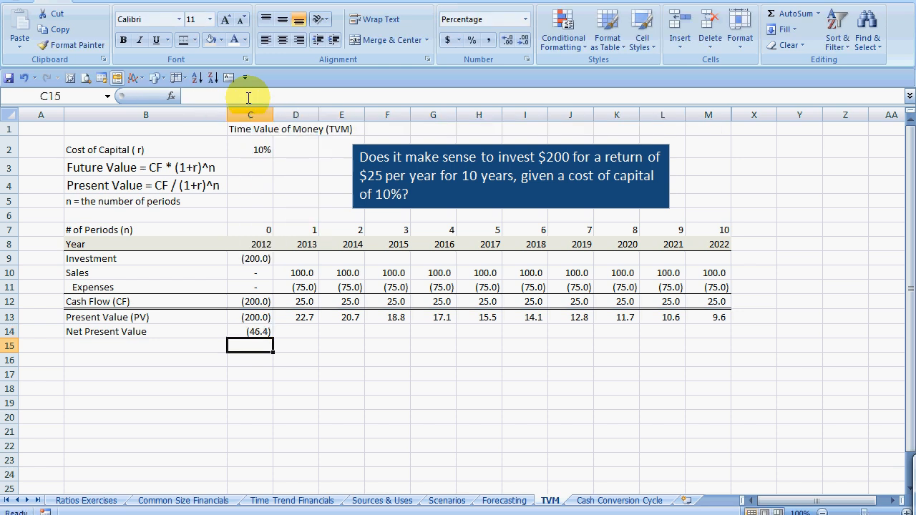
{"action": "left_click", "coordinate": [249, 332]}
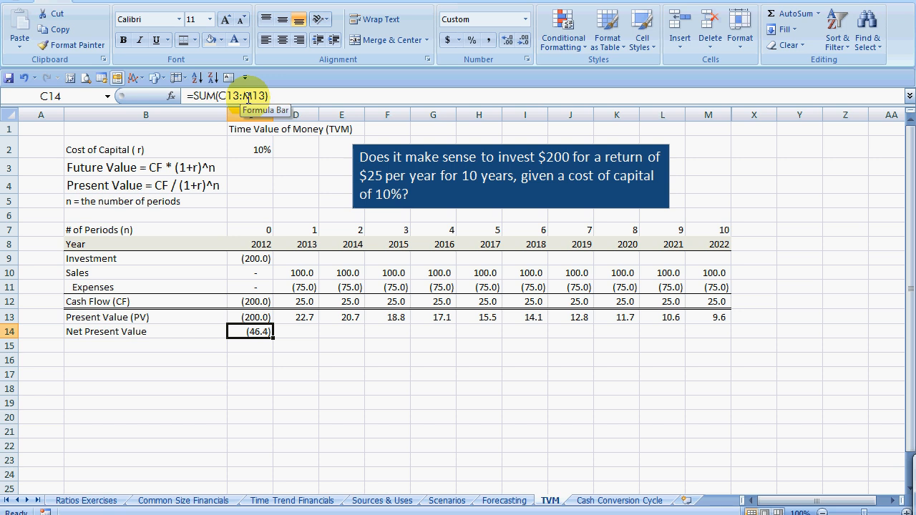
{"action": "left_click", "coordinate": [432, 318]}
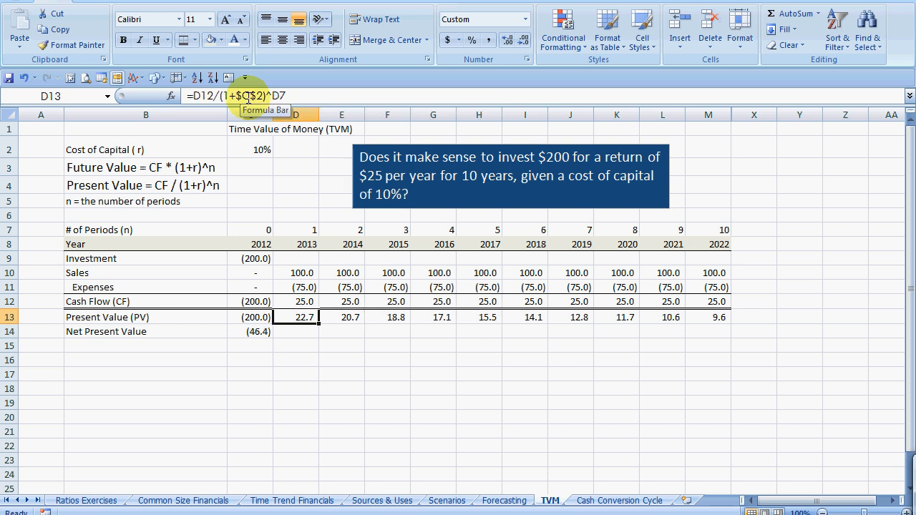
Label cell B15 'NPV Excel' below the Net Present Value row
{"action": "left_click", "coordinate": [146, 345]}
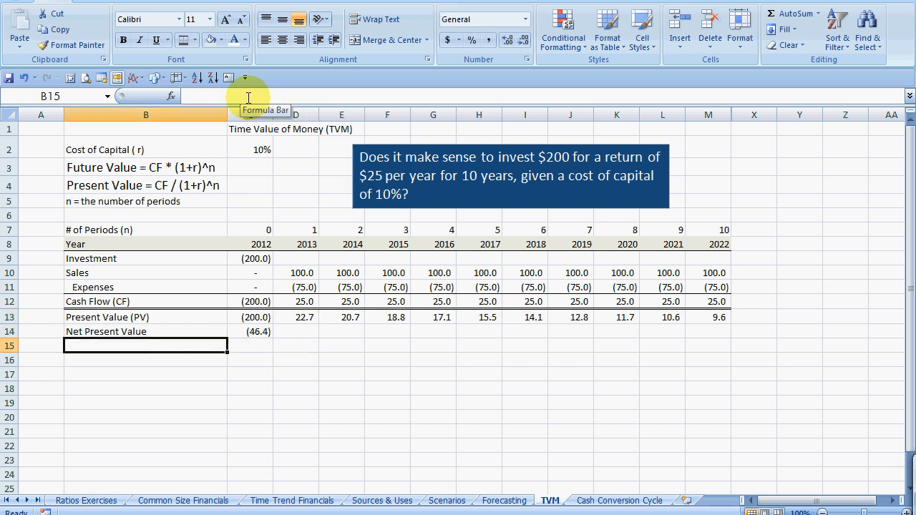
{"action": "type", "text": "NP"}
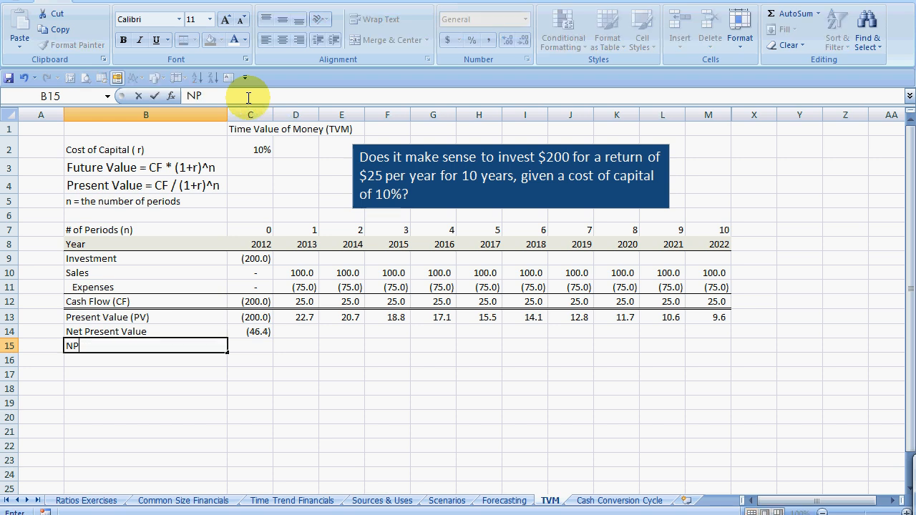
{"action": "type", "text": "NPV Excel"}
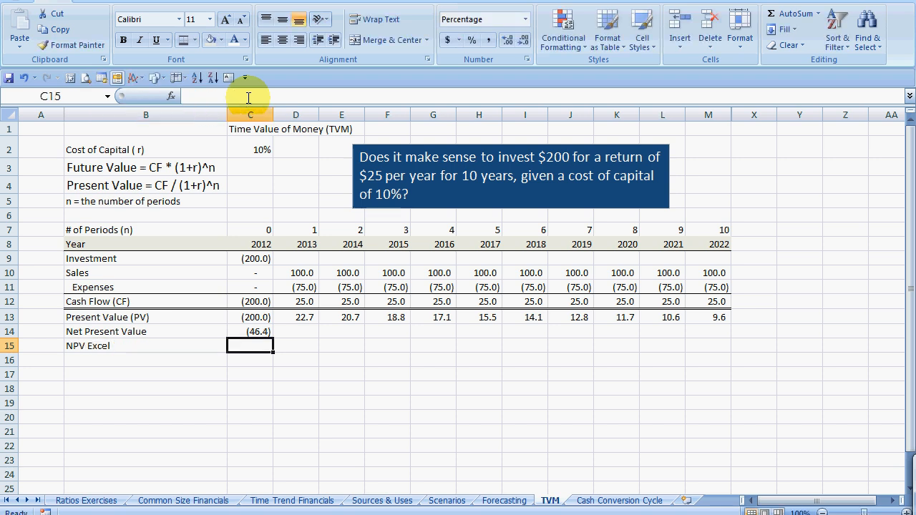
{"action": "mouse_move", "coordinate": [250, 97]}
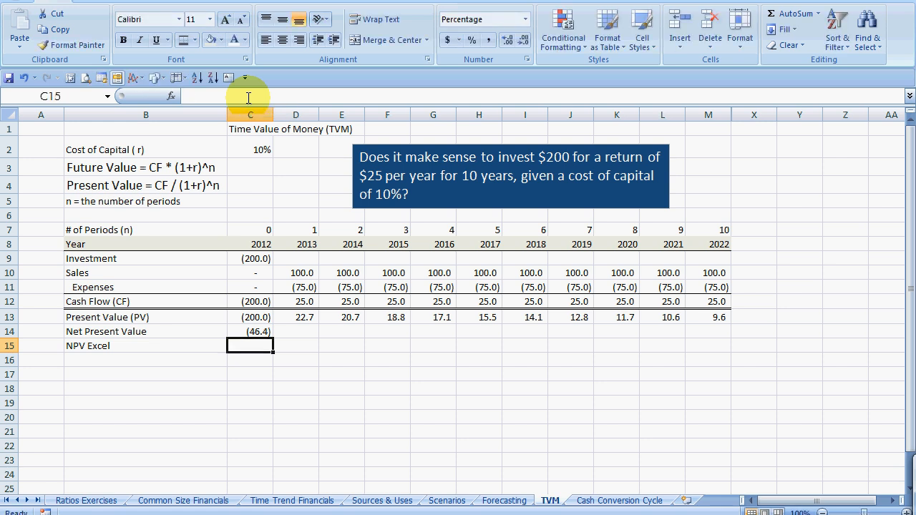
{"action": "mouse_move", "coordinate": [100, 3]}
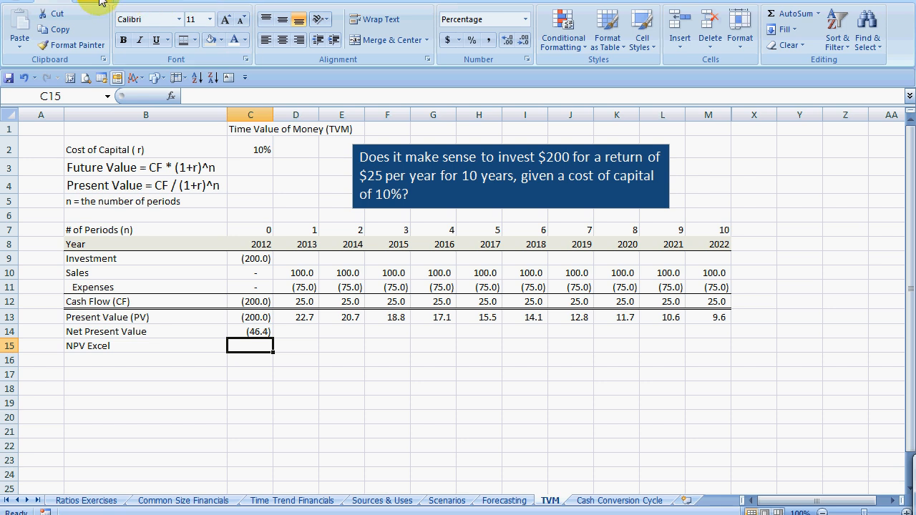
Browse the Financial functions list on the Formulas ribbon looking for NPV
{"action": "left_click", "coordinate": [101, 3]}
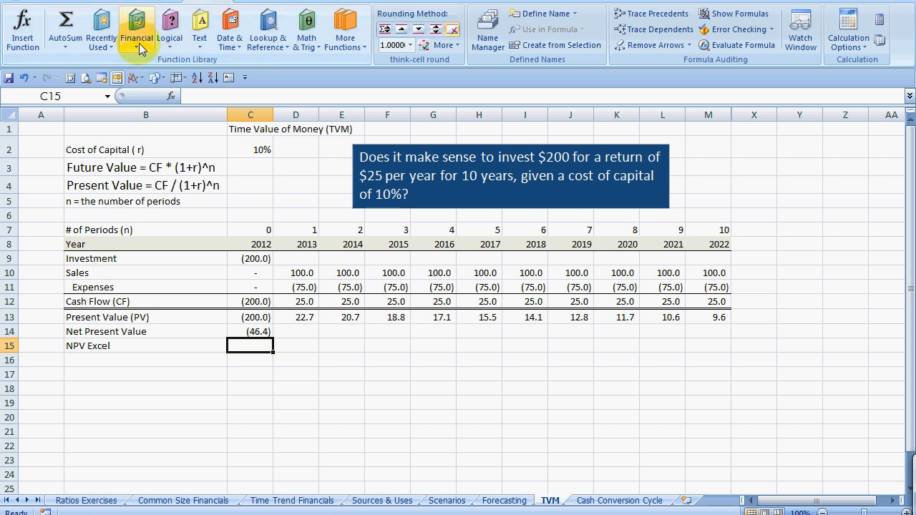
{"action": "left_click", "coordinate": [136, 23]}
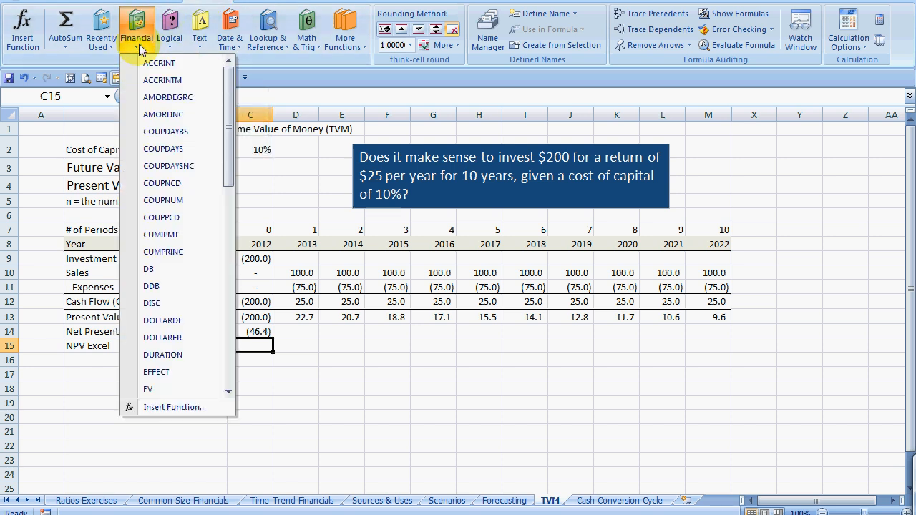
{"action": "scroll", "scroll_direction": "down", "scroll_amount": 3}
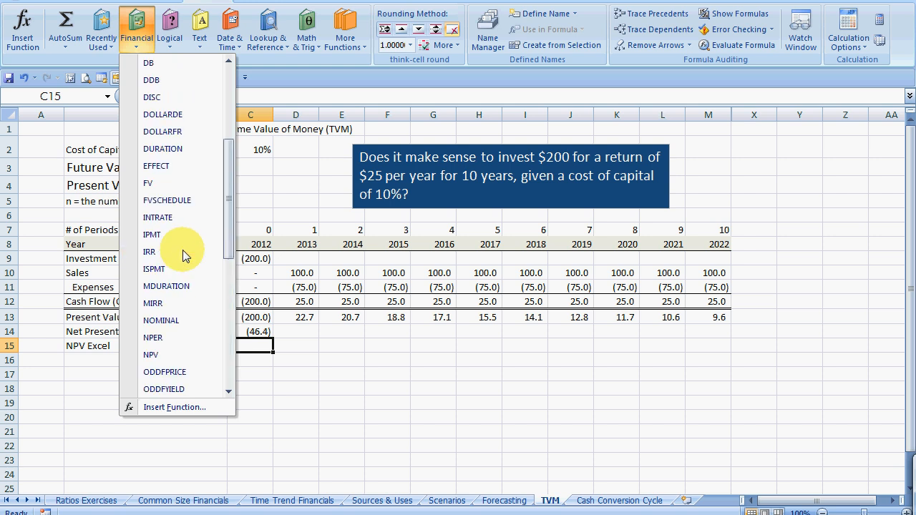
{"action": "scroll", "scroll_direction": "down", "scroll_amount": 3}
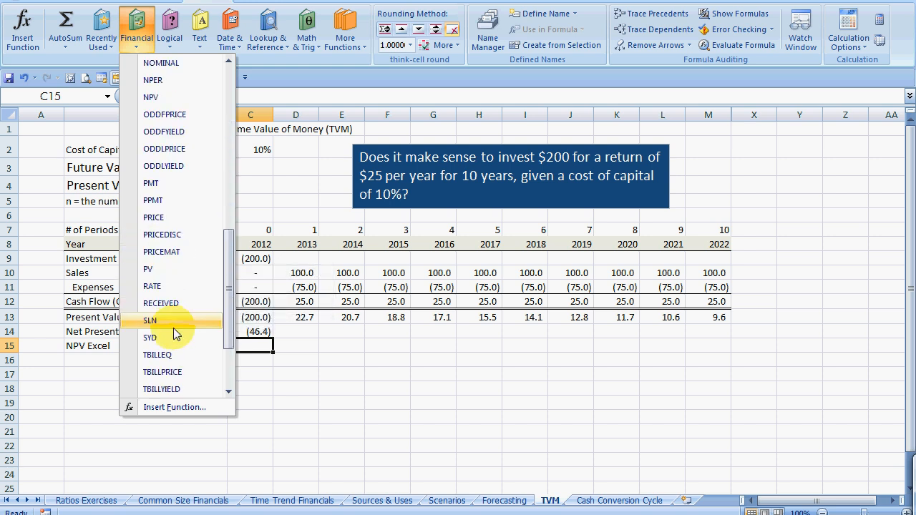
{"action": "scroll", "scroll_direction": "down", "scroll_amount": 3}
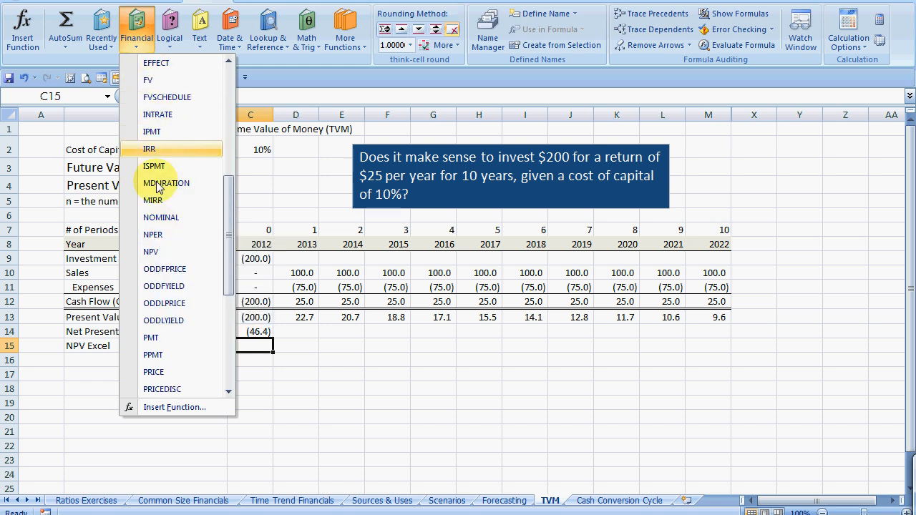
{"action": "mouse_move", "coordinate": [160, 252]}
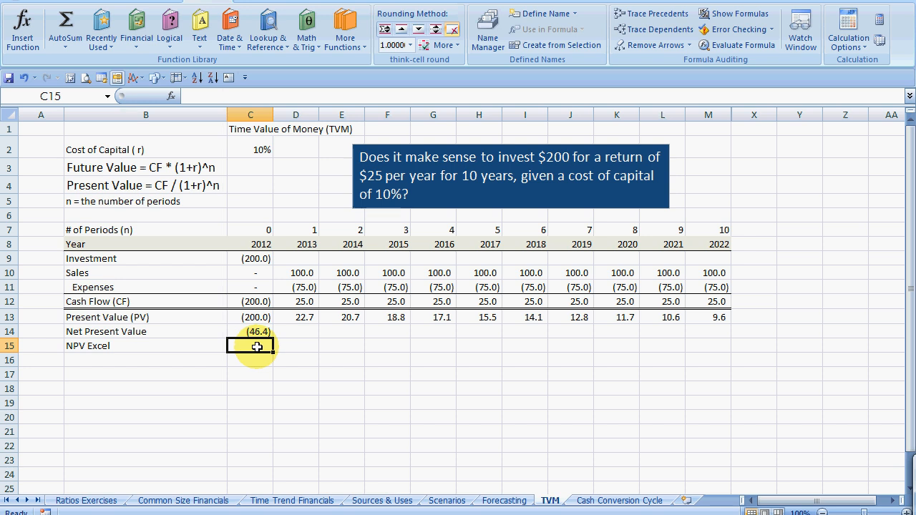
Enter =NPV(C2,D12:M12)+C12 in C15 using the 10% rate, years 1–10 cash flows and year-0 outlay
{"action": "type", "text": "=npv("}
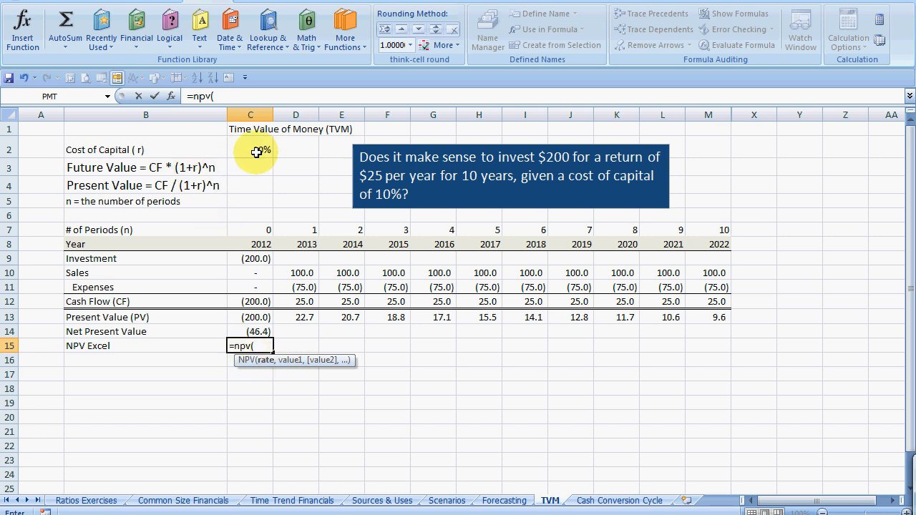
{"action": "left_click", "coordinate": [250, 150]}
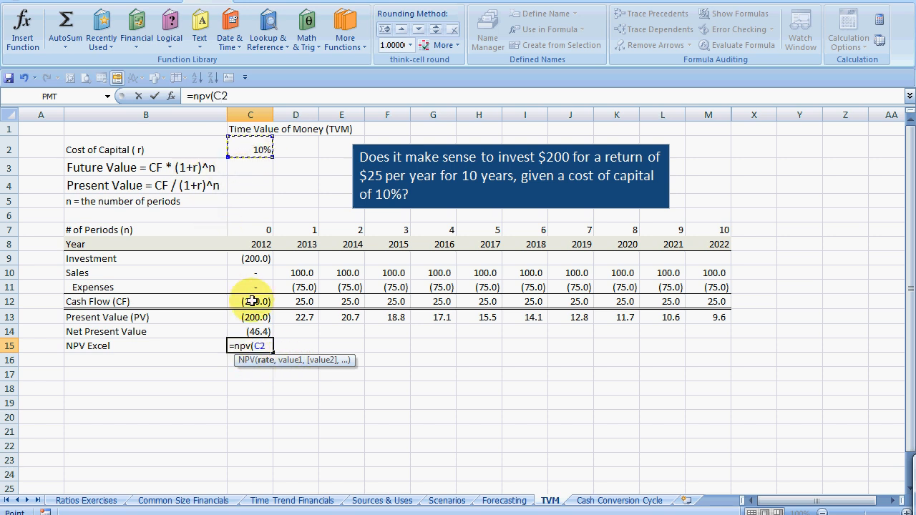
{"action": "type", "text": ","}
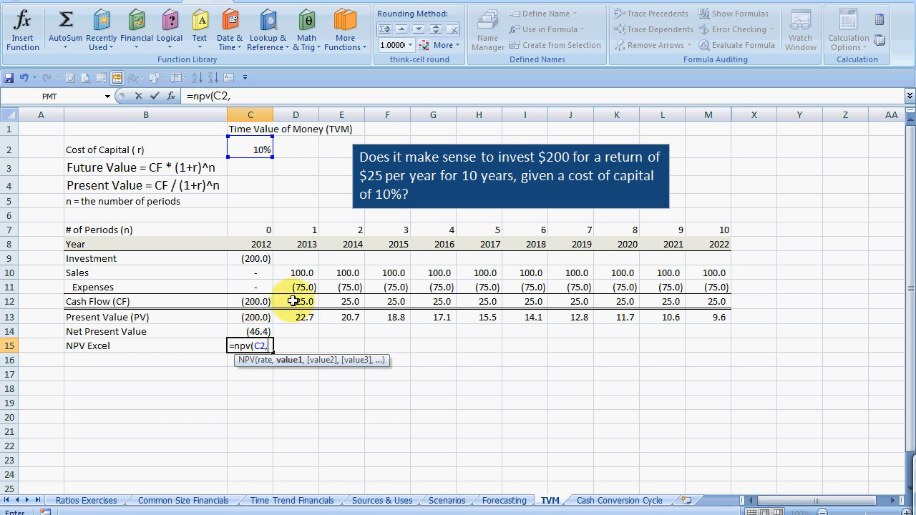
{"action": "left_click_drag", "start_coordinate": [295, 300], "coordinate": [709, 300]}
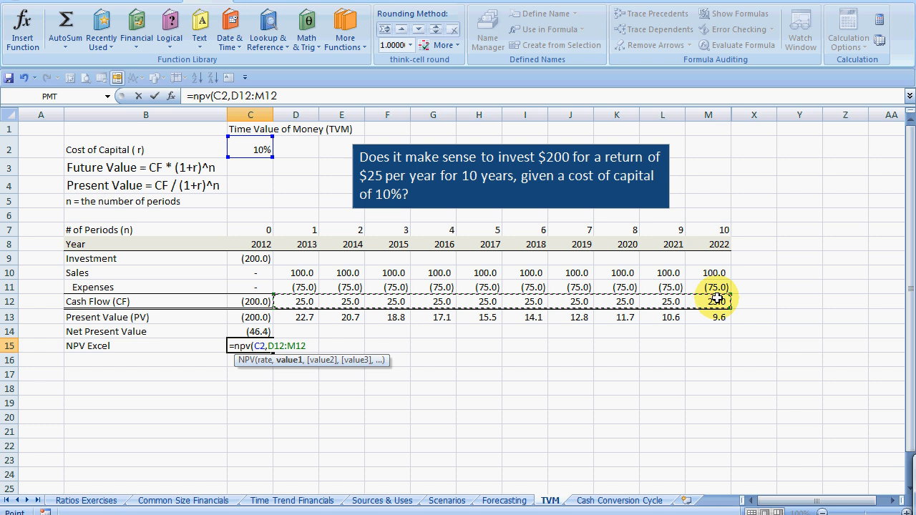
{"action": "type", "text": ")"}
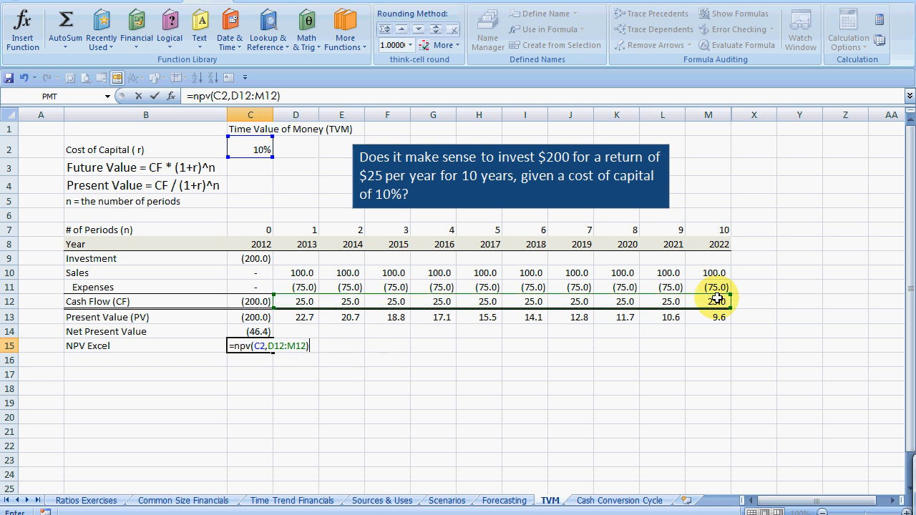
{"action": "type", "text": "+"}
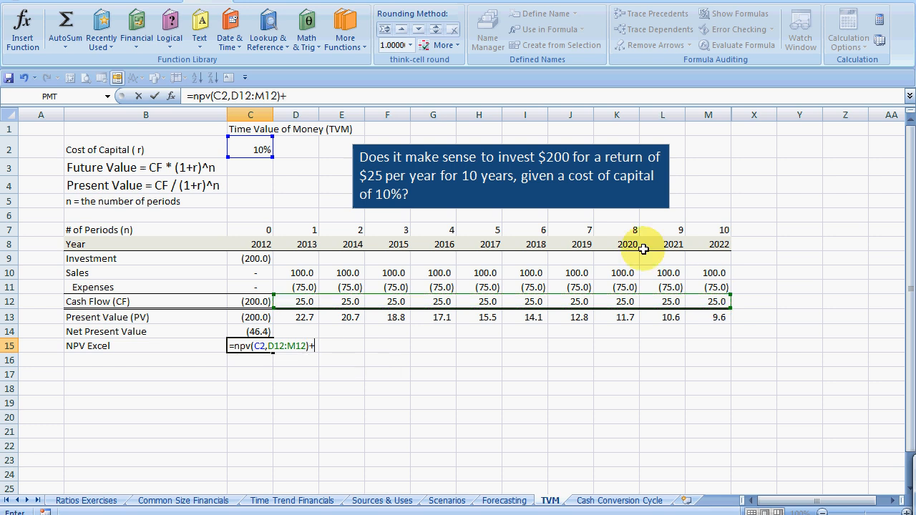
{"action": "left_click", "coordinate": [249, 301]}
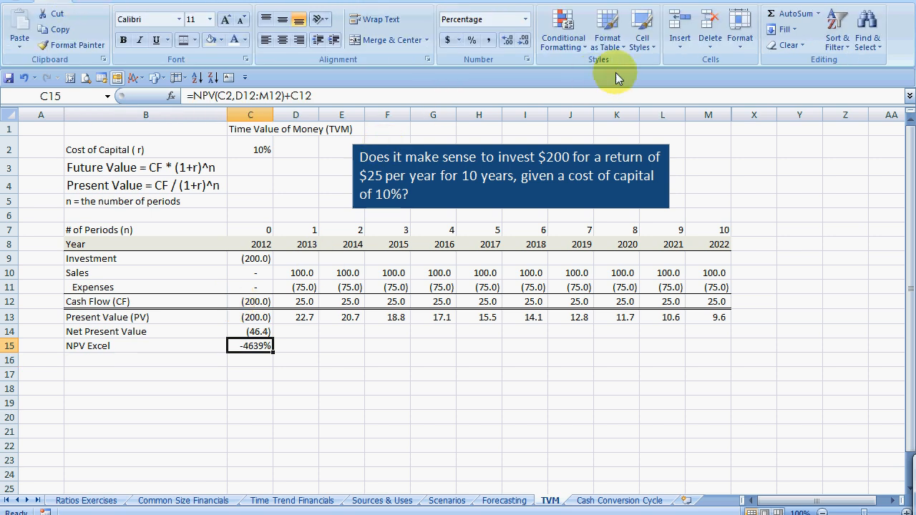
Review the (42.2) NPV Excel result against the cash flows and clear the NPV Excel row
{"action": "left_click", "coordinate": [524, 40]}
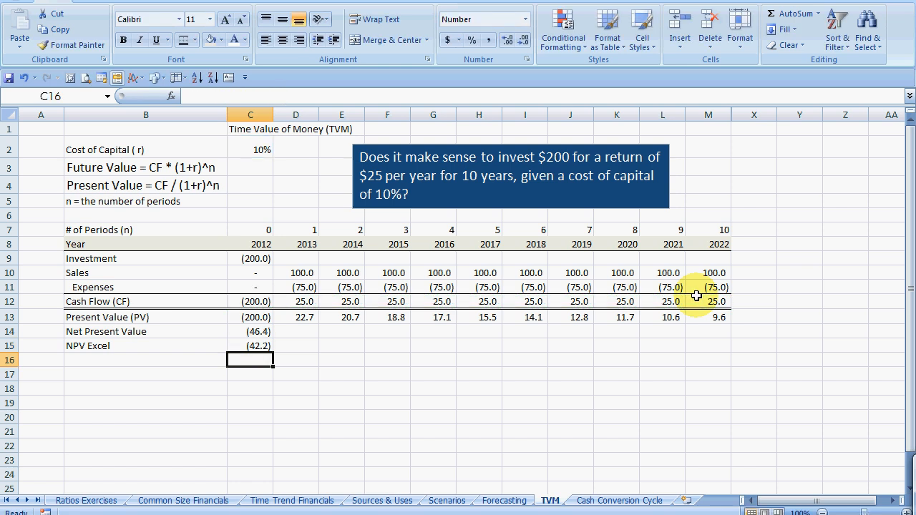
{"action": "left_click", "coordinate": [249, 345]}
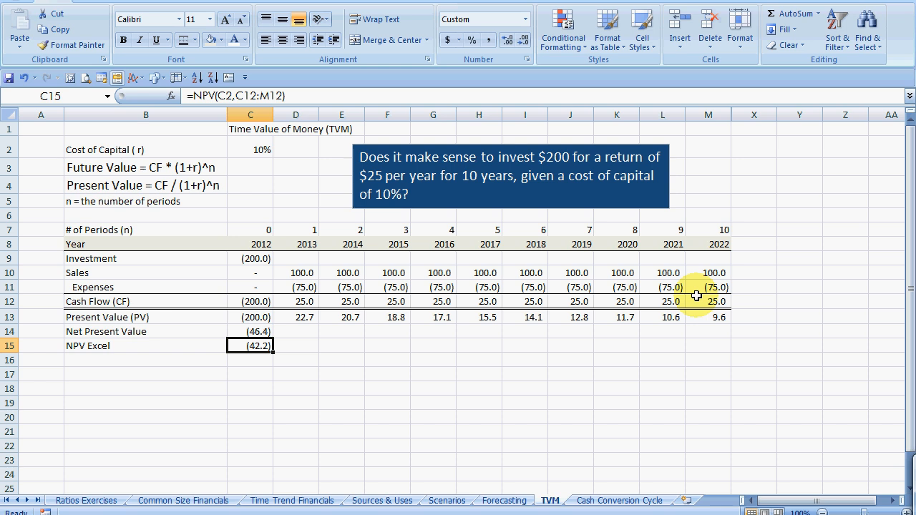
{"action": "left_click", "coordinate": [249, 300]}
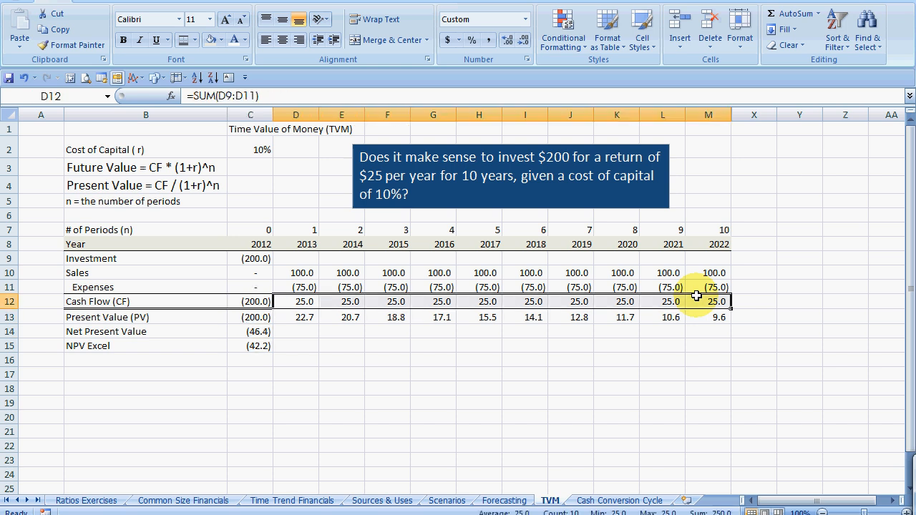
{"action": "left_click", "coordinate": [249, 301]}
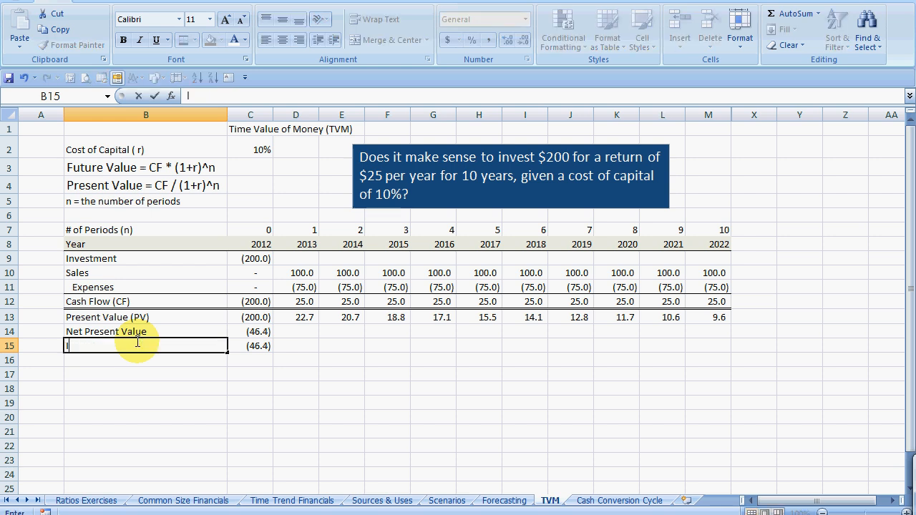
{"action": "type", "text": "NPV Excel"}
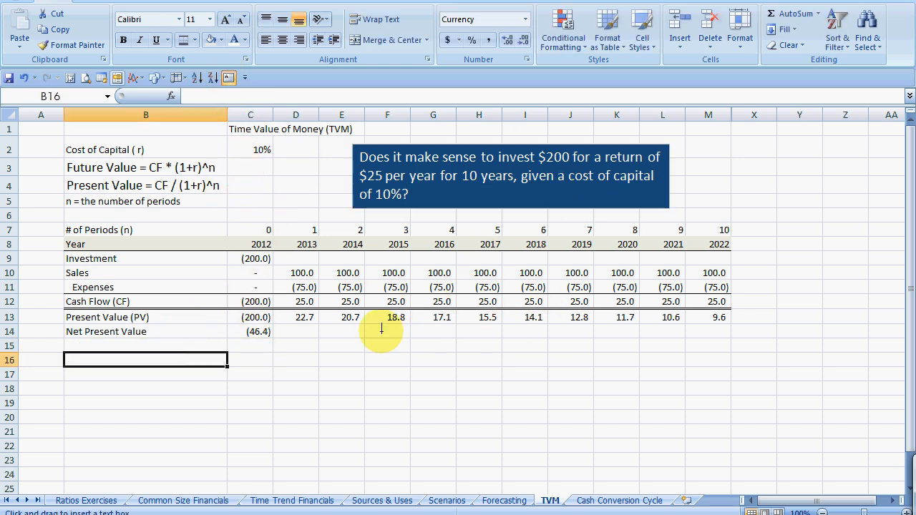
Draw a text box below the table stating the NPV rule: invest when NPV > 0, otherwise don't
{"action": "left_click_drag", "start_coordinate": [366, 344], "coordinate": [675, 446]}
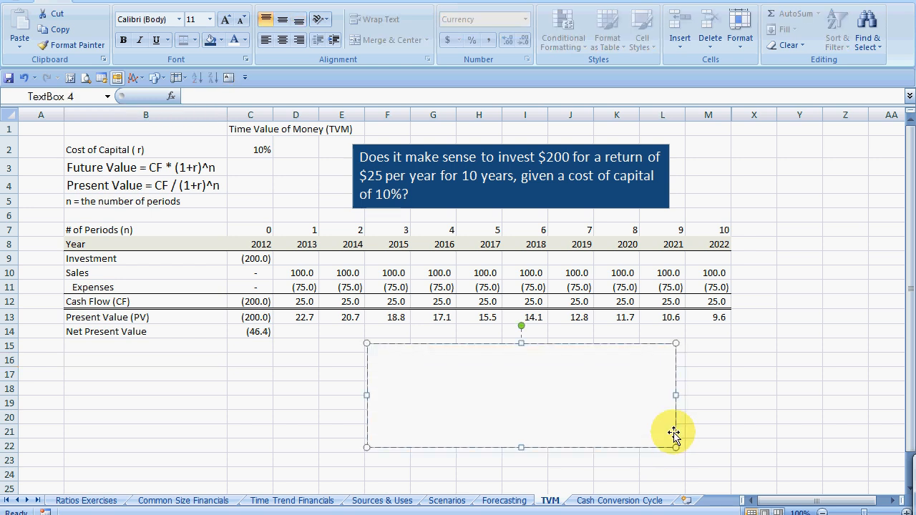
{"action": "type", "text": "NPV"}
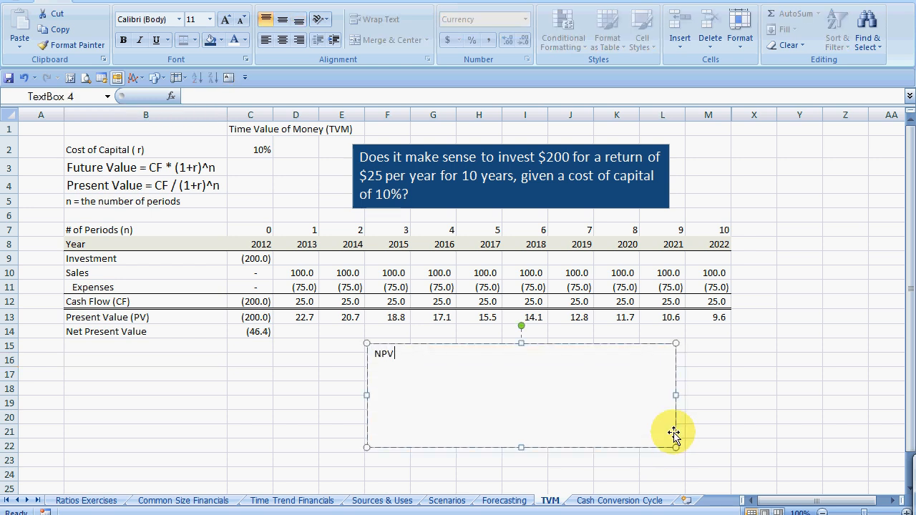
{"action": "type", "text": "Rule"}
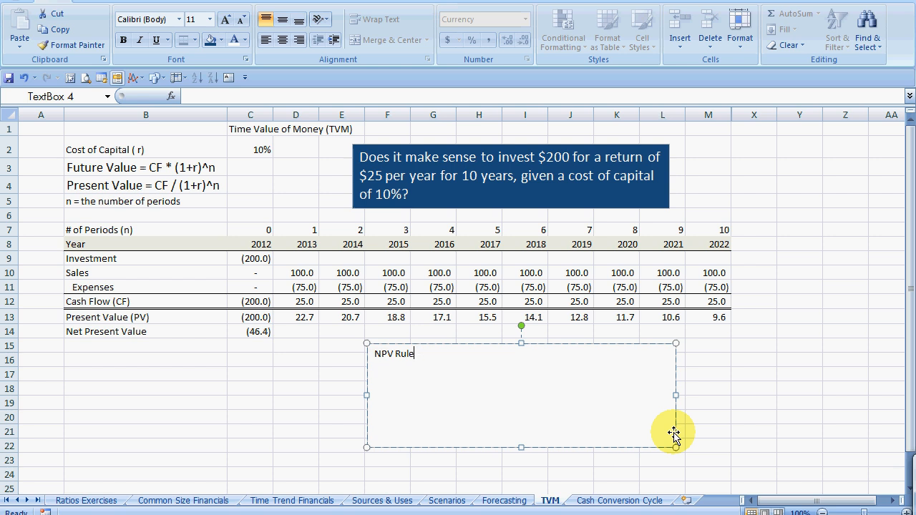
{"action": "type", "text": ": When NPV"}
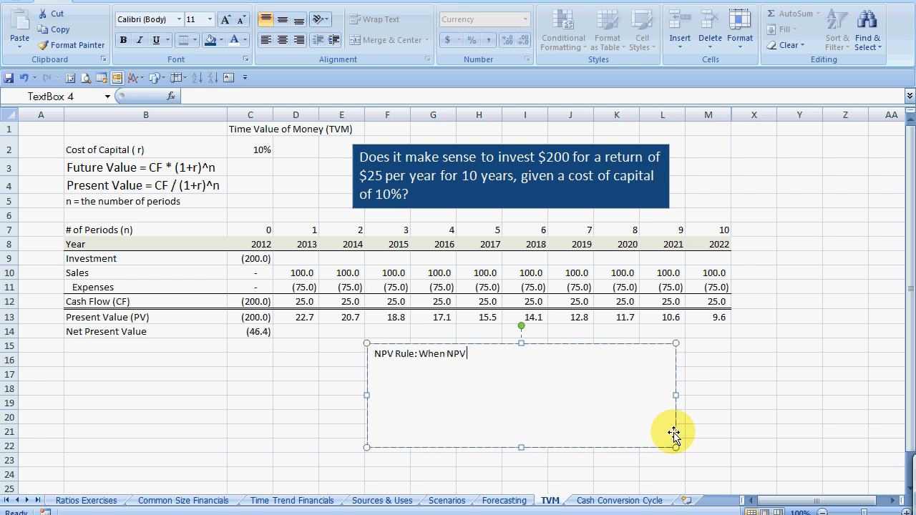
{"action": "type", "text": ">0,"}
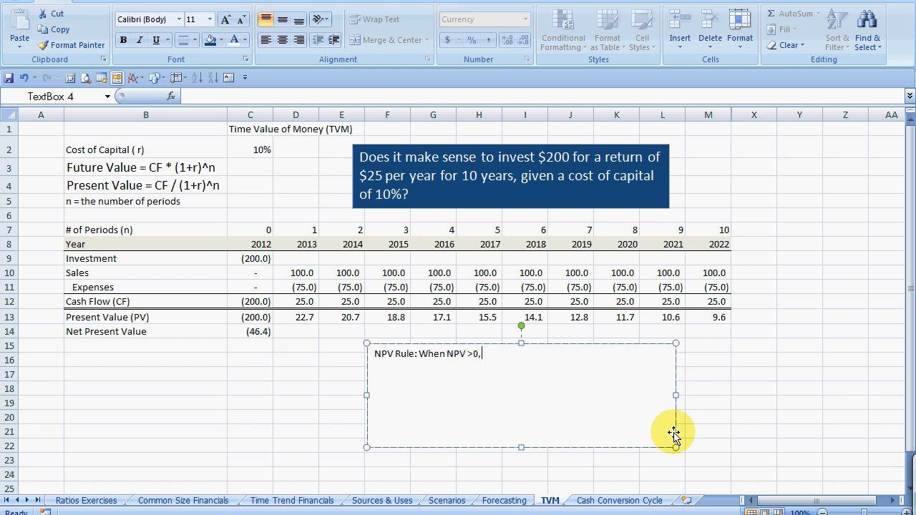
{"action": "type", "text": "invest in teh proj"}
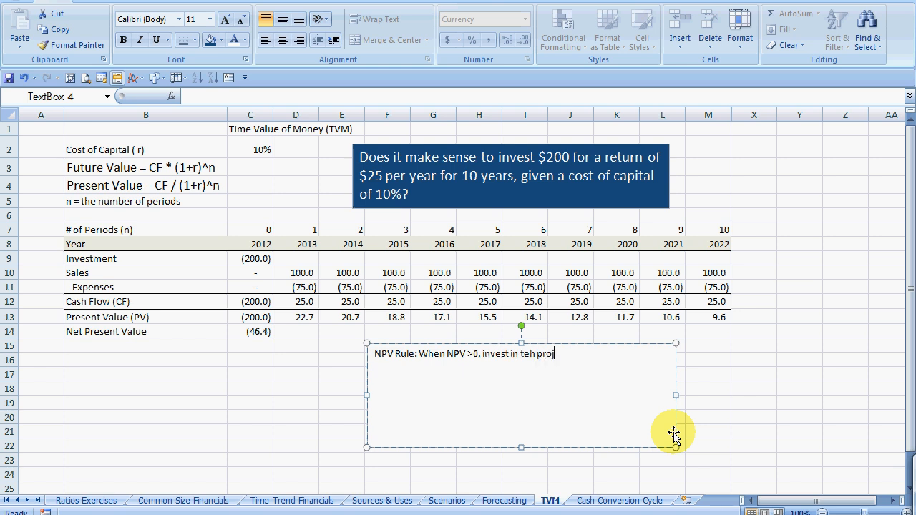
{"action": "key", "text": "BackSpace"}
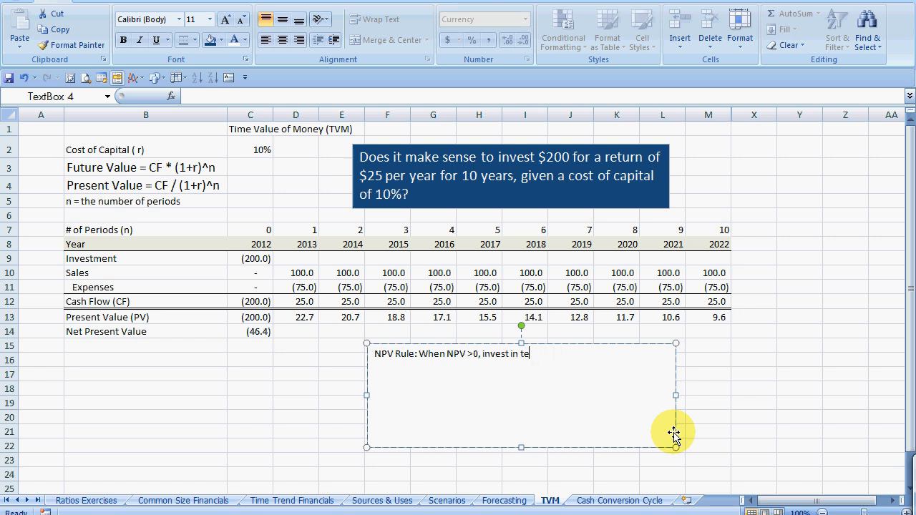
{"action": "type", "text": "he project.  When <"}
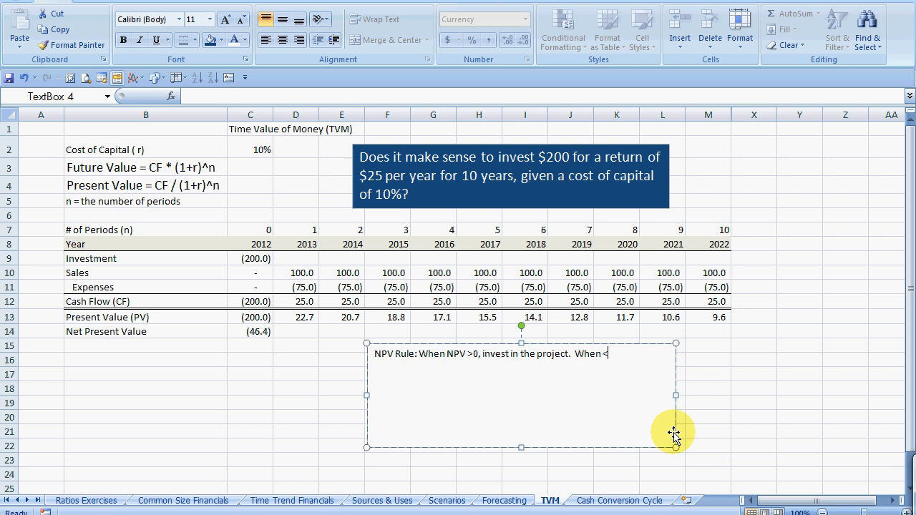
{"action": "type", "text": "= 0,"}
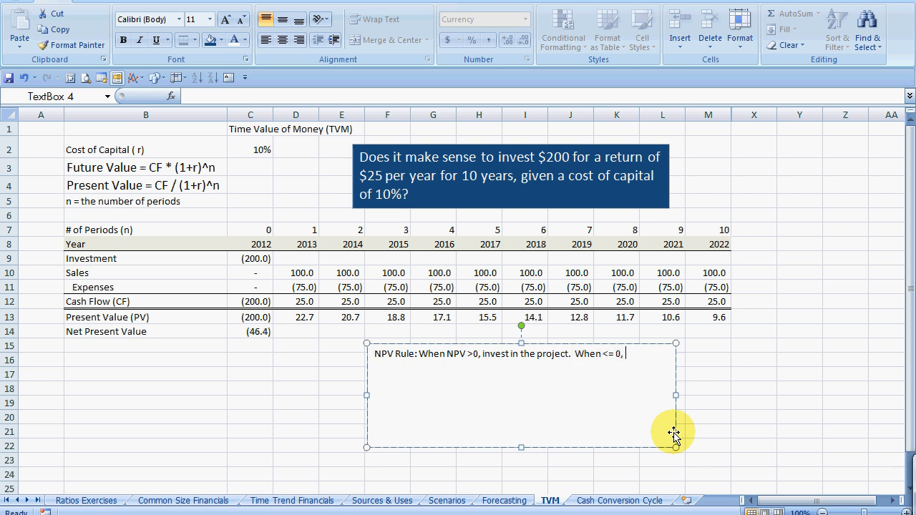
{"action": "type", "text": "don't."}
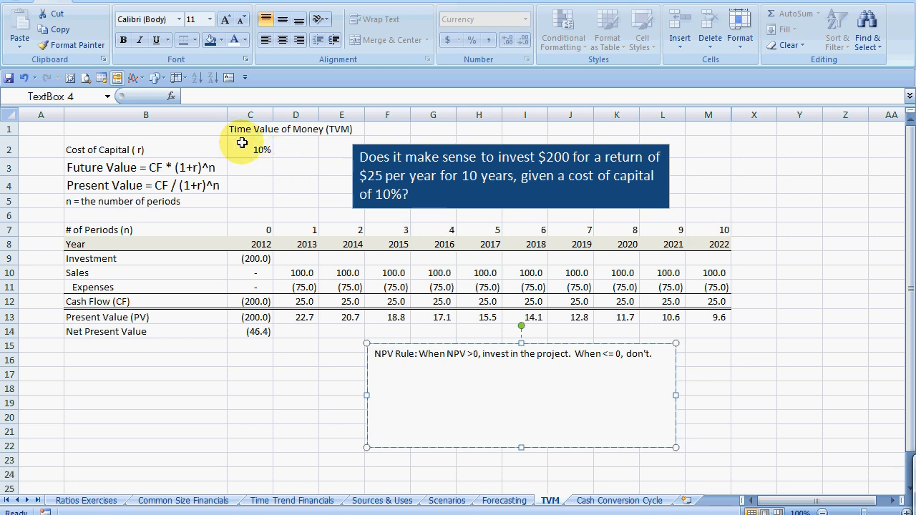
{"action": "mouse_move", "coordinate": [635, 419]}
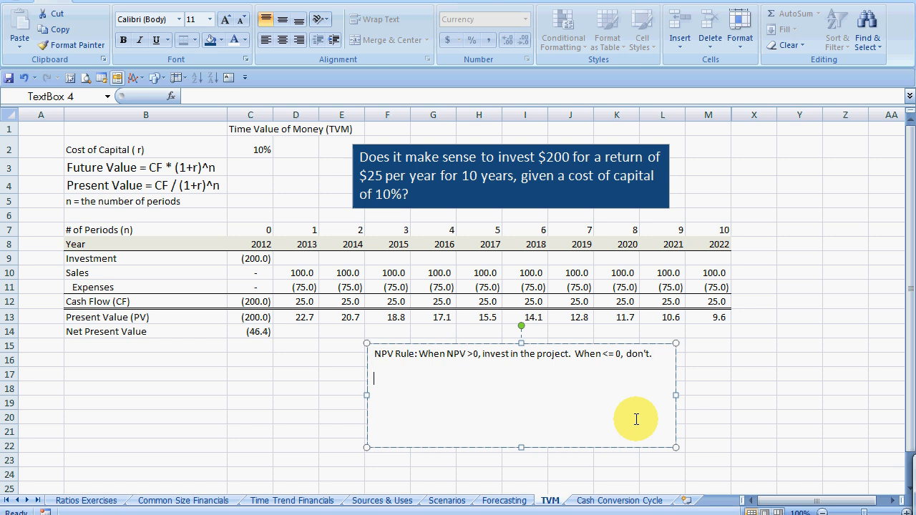
Add the IRR definition: the cost of capital (r) making a set of cash flows' Net Present Value zero
{"action": "type", "text": "IRR"}
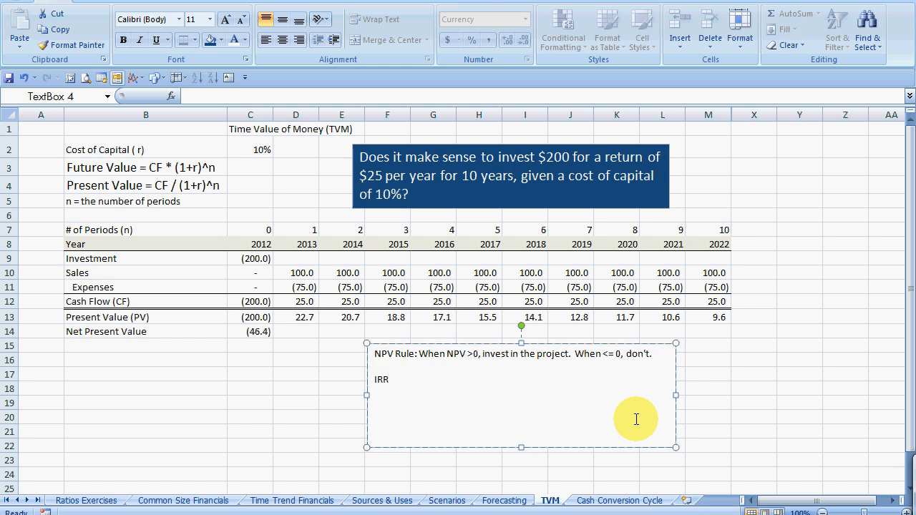
{"action": "type", "text": "Internal"}
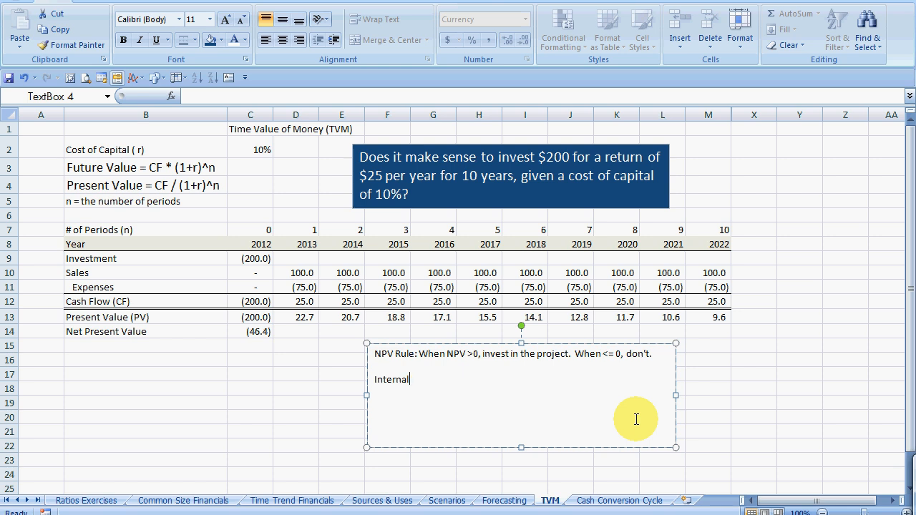
{"action": "type", "text": "Rate of Return.  Defint"}
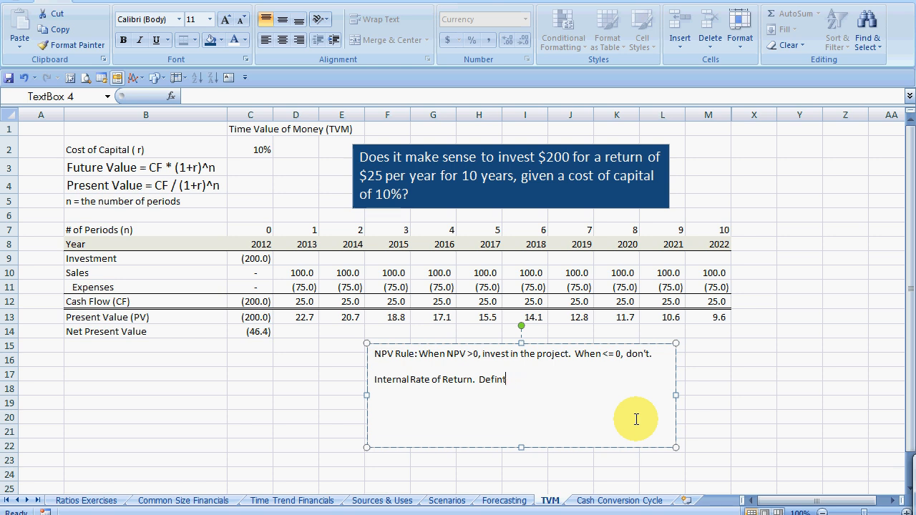
{"action": "type", "text": "ition:"}
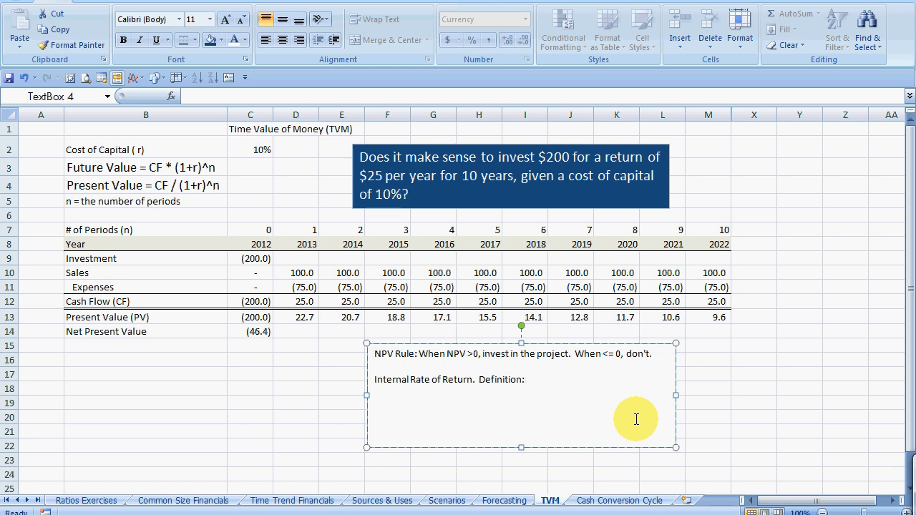
{"action": "type", "text": "the Cost of Ca"}
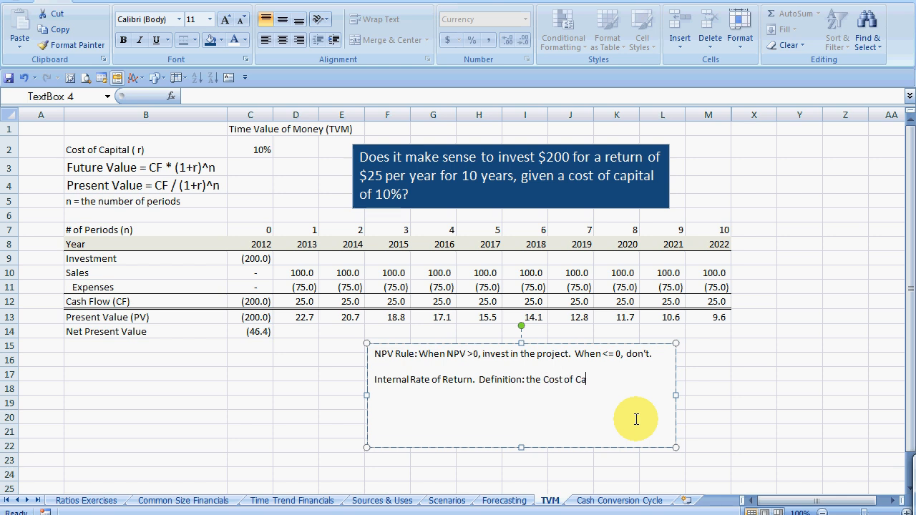
{"action": "type", "text": "pital (r)"}
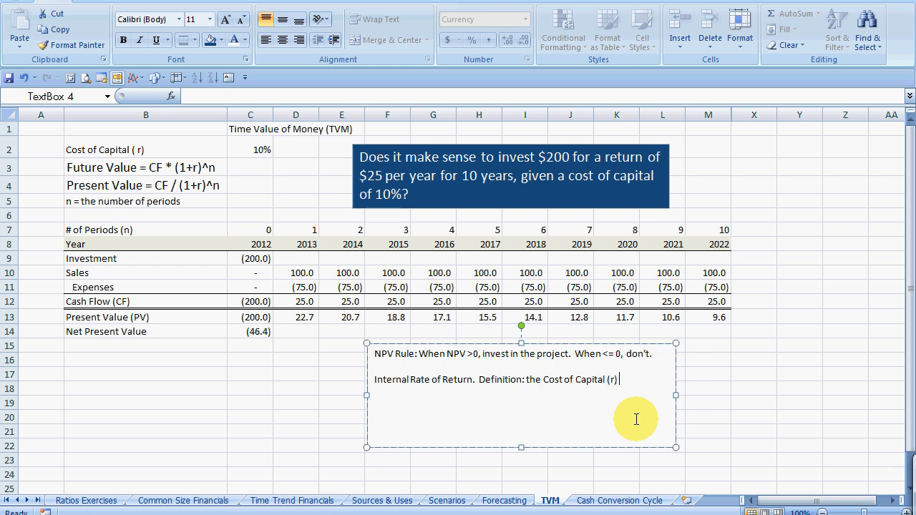
{"action": "type", "text": "for a series of cash fl"}
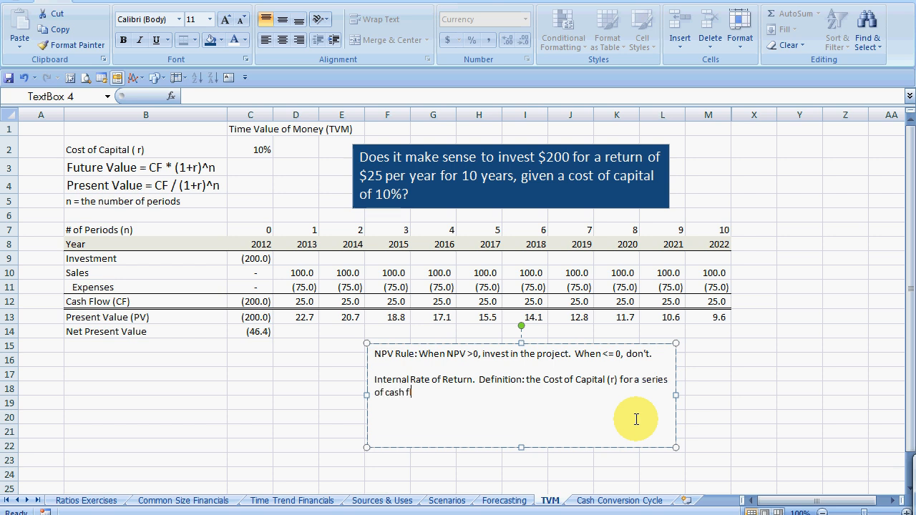
{"action": "type", "text": "ow"}
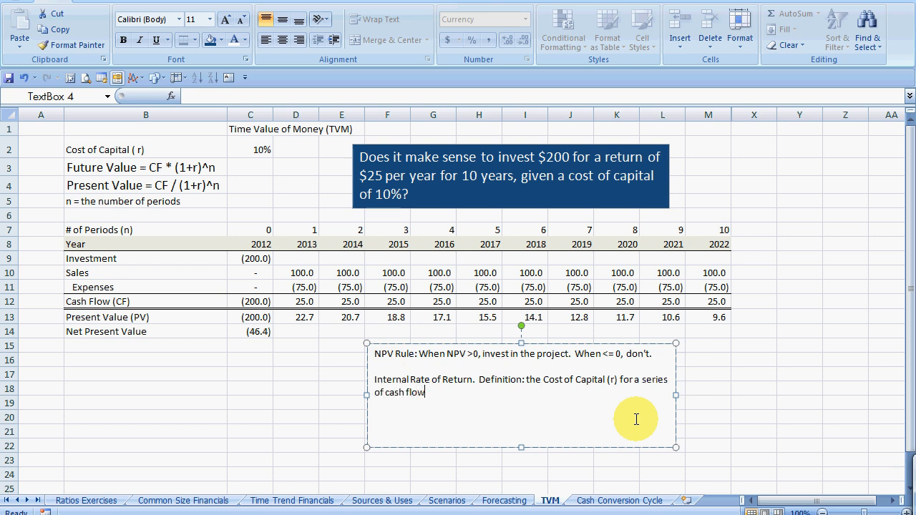
{"action": "type", "text": "s to equal"}
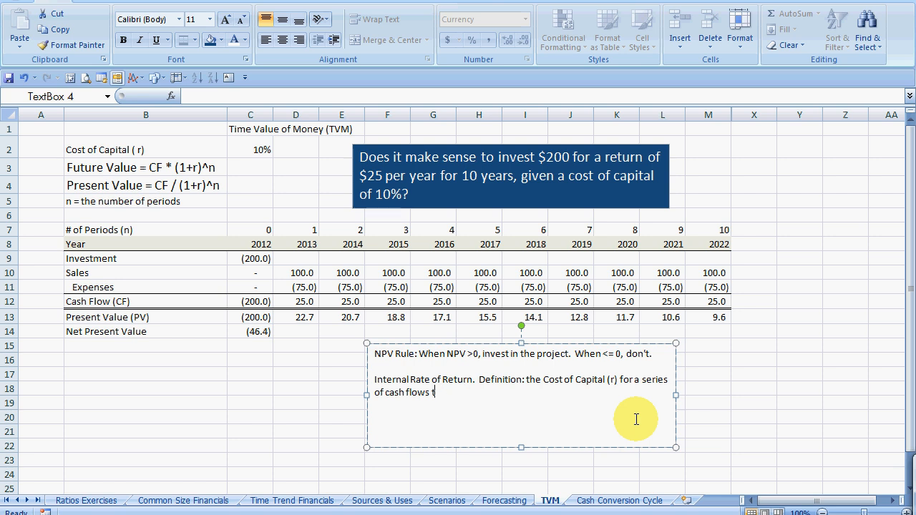
{"action": "type", "text": "o have a"}
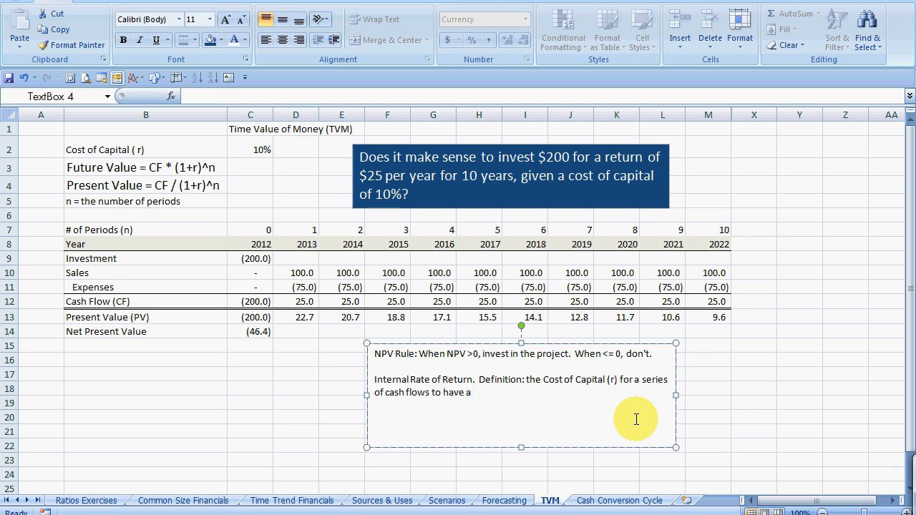
{"action": "type", "text": "Net Present Value of 0"}
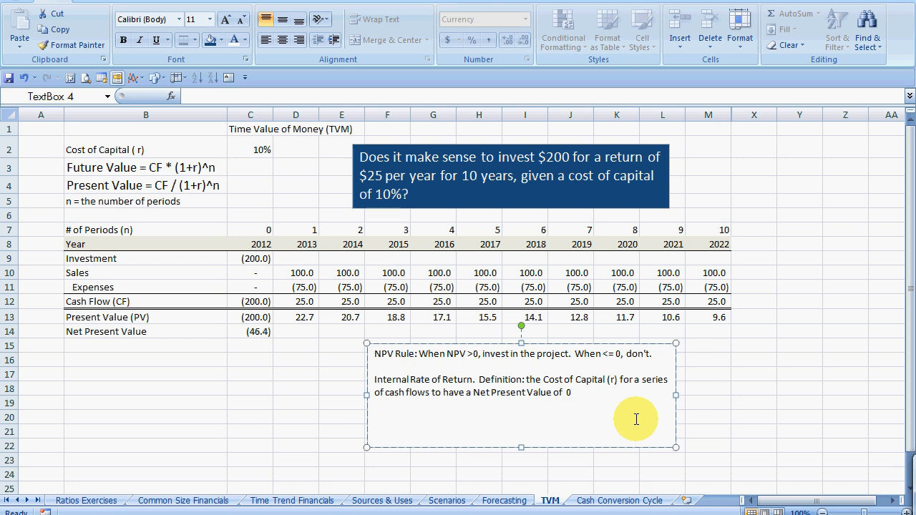
{"action": "type", "text": "."}
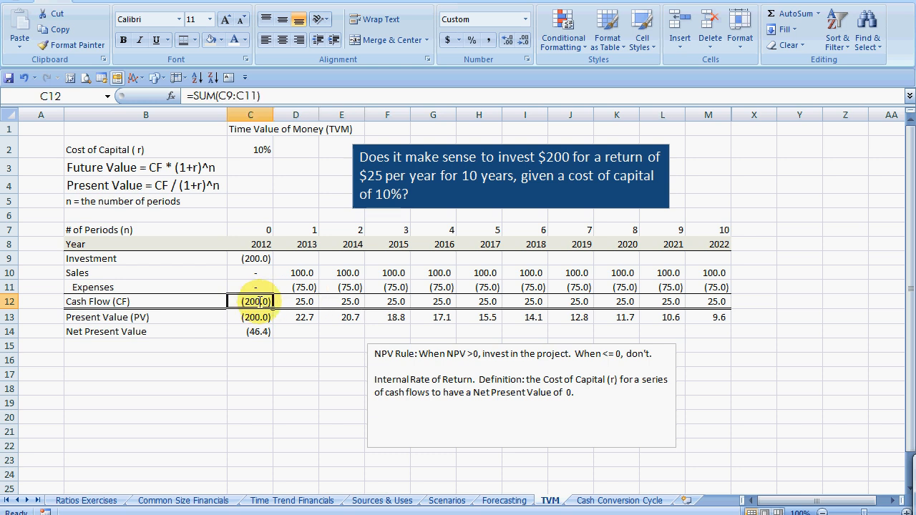
Point out the 2012–2022 cash flows and the 10% cost of capital the definition refers to
{"action": "left_click_drag", "start_coordinate": [249, 301], "coordinate": [718, 301]}
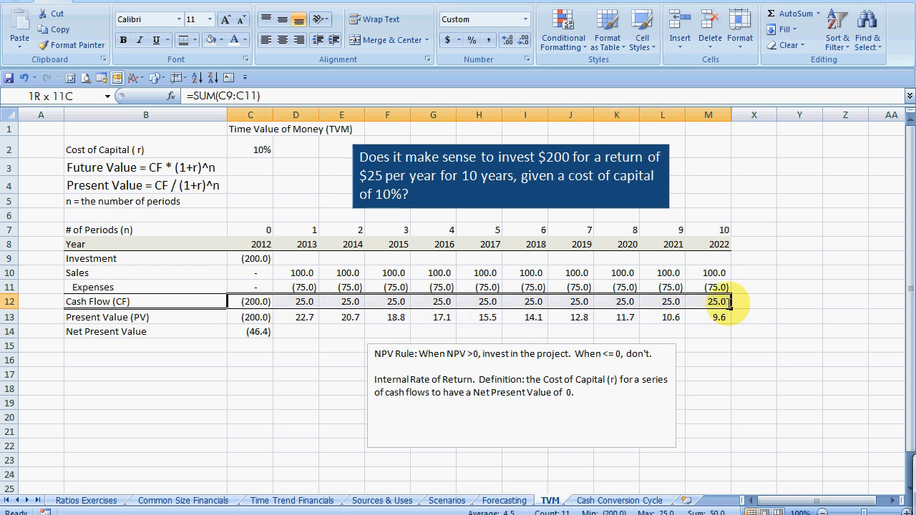
{"action": "left_click", "coordinate": [249, 149]}
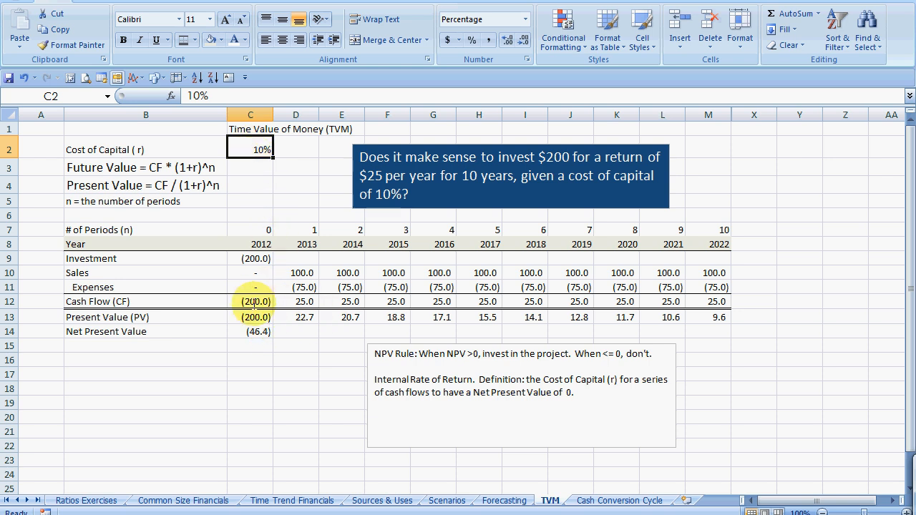
{"action": "left_click", "coordinate": [490, 351]}
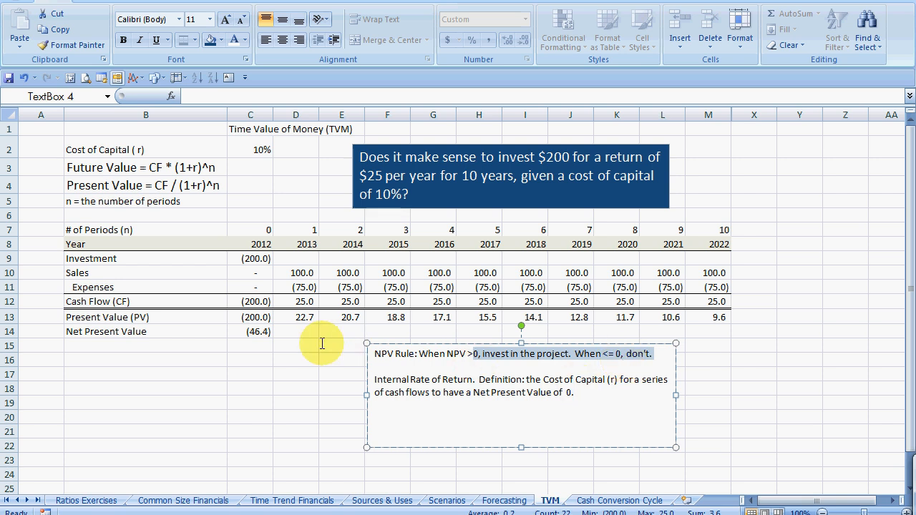
Label B15 'Internal Rate of Return' and start an IRR formula over cash flows C12:M12
{"action": "left_click", "coordinate": [146, 345]}
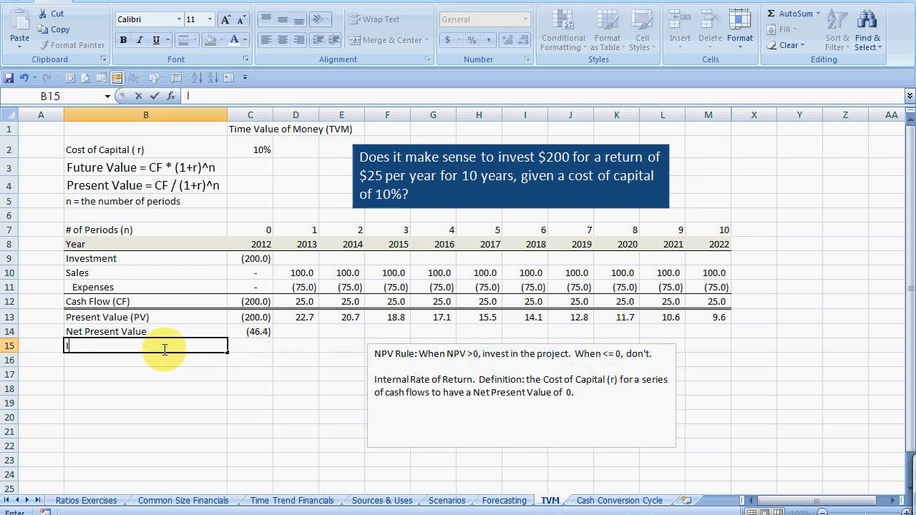
{"action": "type", "text": "Internal Rate of"}
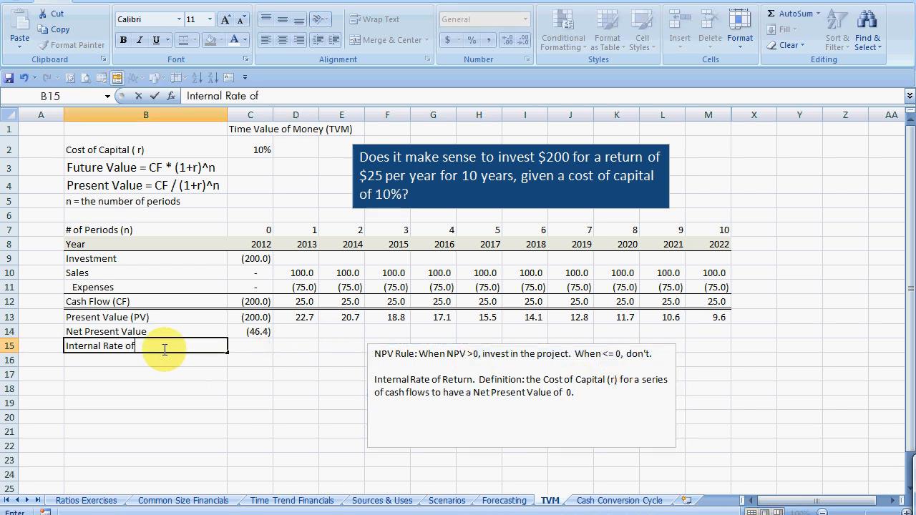
{"action": "type", "text": "Return"}
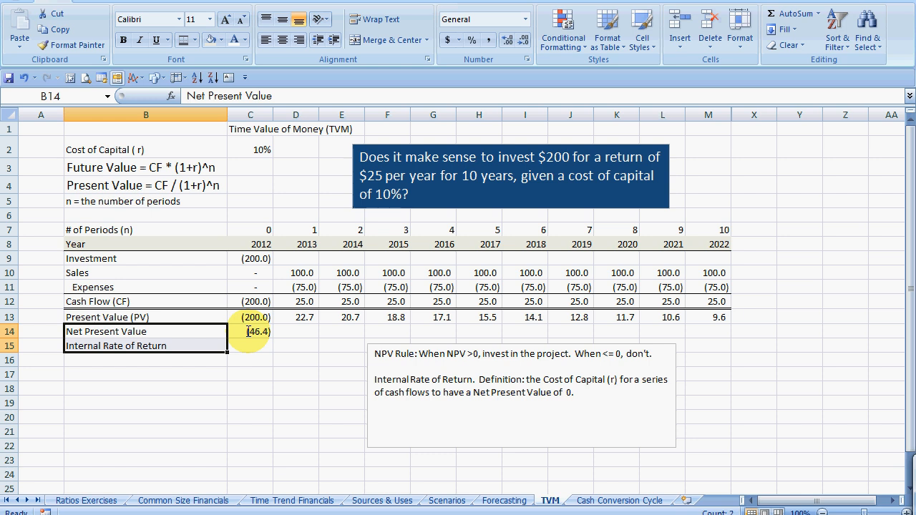
{"action": "left_click", "coordinate": [146, 345]}
{"action": "type", "text": "="}
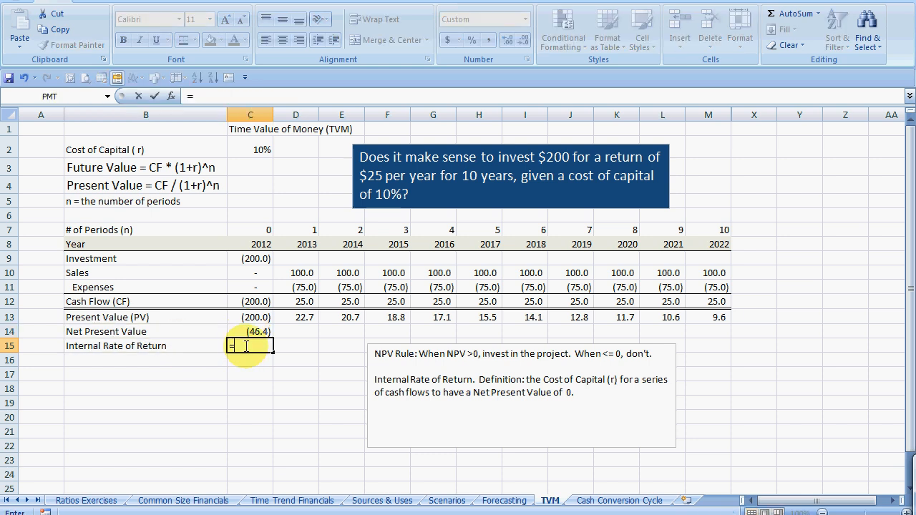
{"action": "type", "text": "irr("}
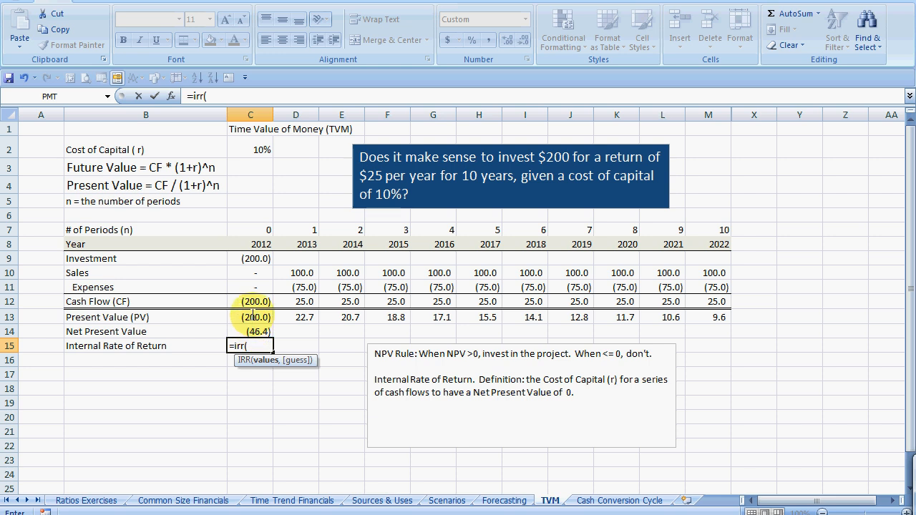
{"action": "left_click", "coordinate": [249, 300]}
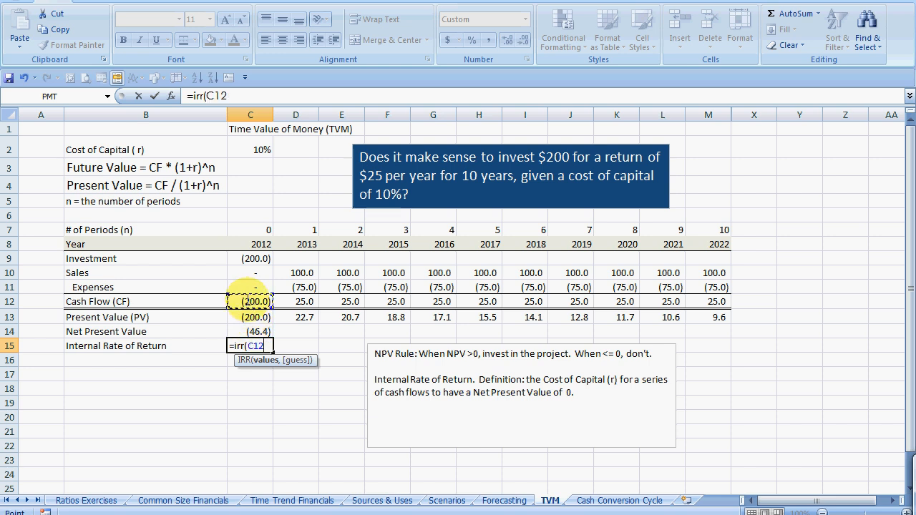
{"action": "left_click", "coordinate": [295, 316]}
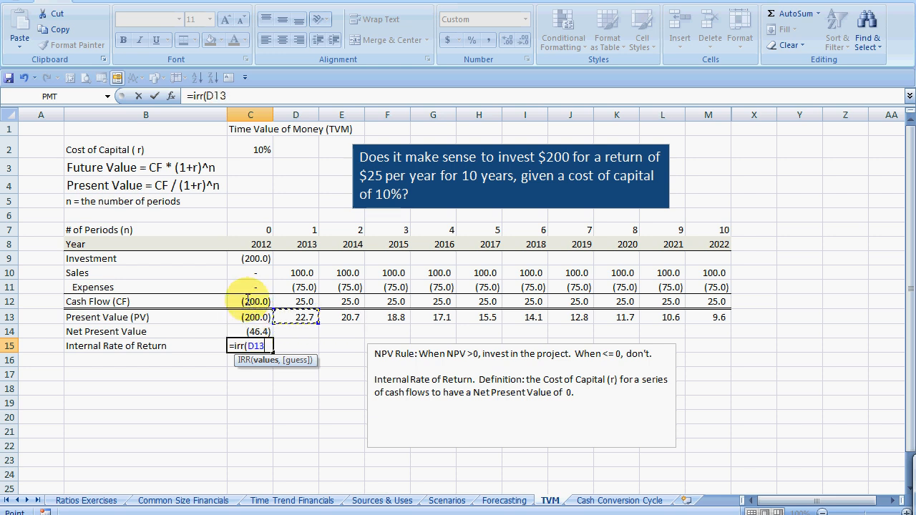
{"action": "left_click", "coordinate": [249, 301]}
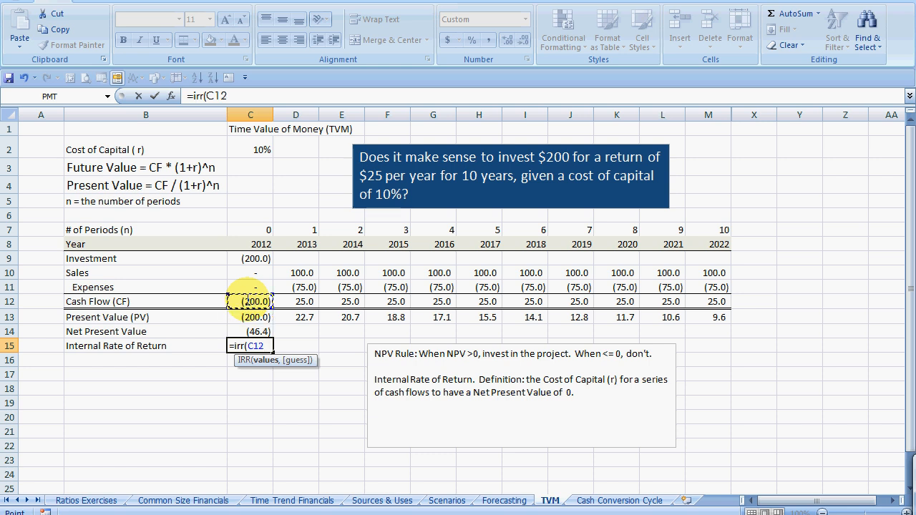
{"action": "left_click_drag", "start_coordinate": [249, 301], "coordinate": [709, 300]}
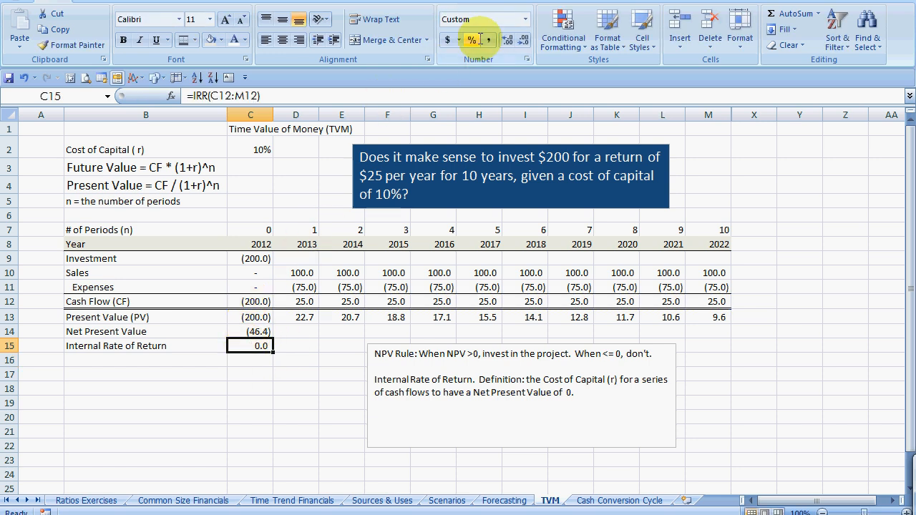
Enter =IRR(C12:M12) in C15 formatted as Percentage showing 4%, then set the cost of capital to 4%
{"action": "left_click", "coordinate": [472, 40]}
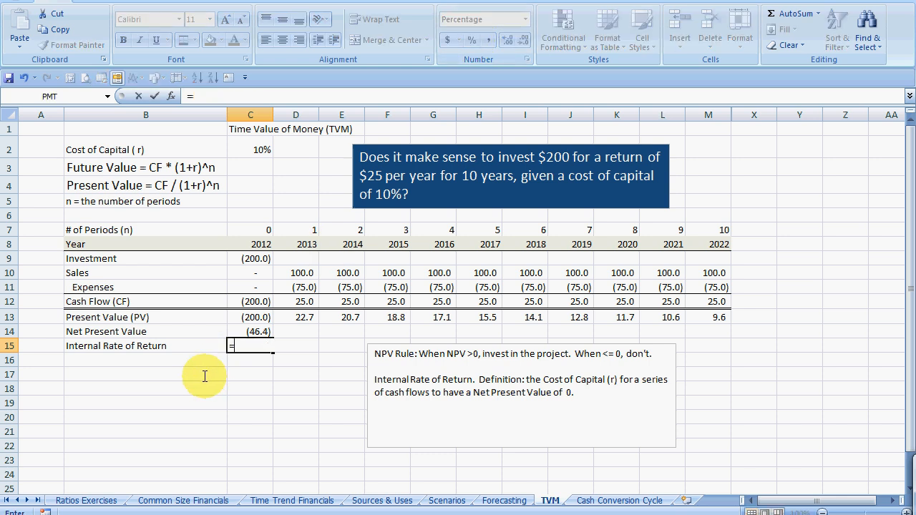
{"action": "type", "text": "=irr("}
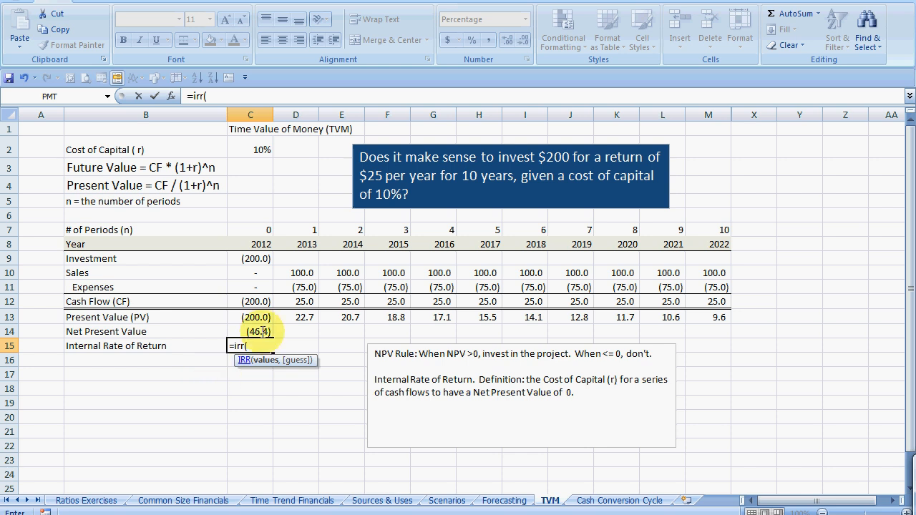
{"action": "left_click_drag", "start_coordinate": [249, 300], "coordinate": [708, 301]}
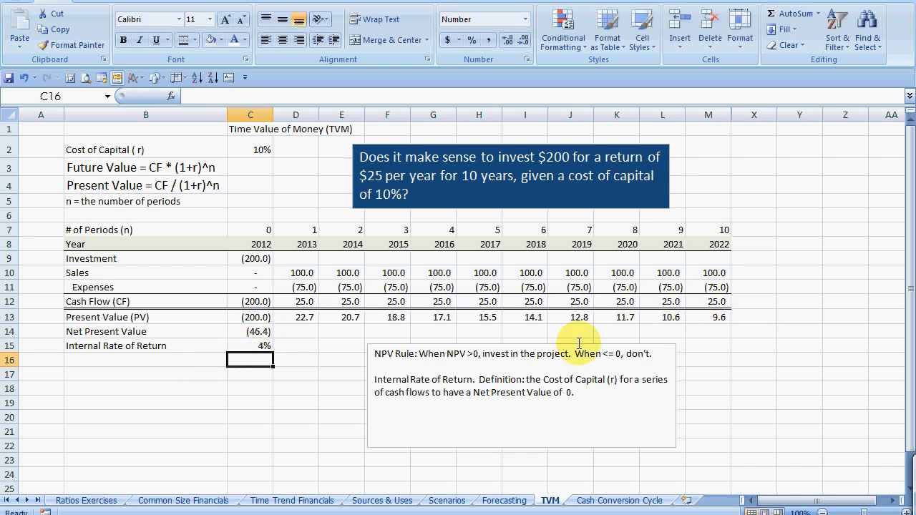
{"action": "left_click", "coordinate": [249, 345]}
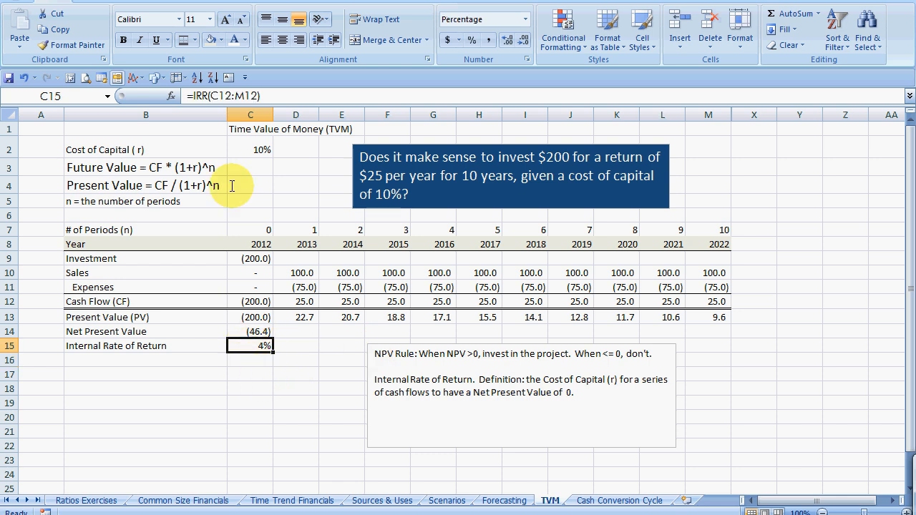
{"action": "mouse_move", "coordinate": [249, 150]}
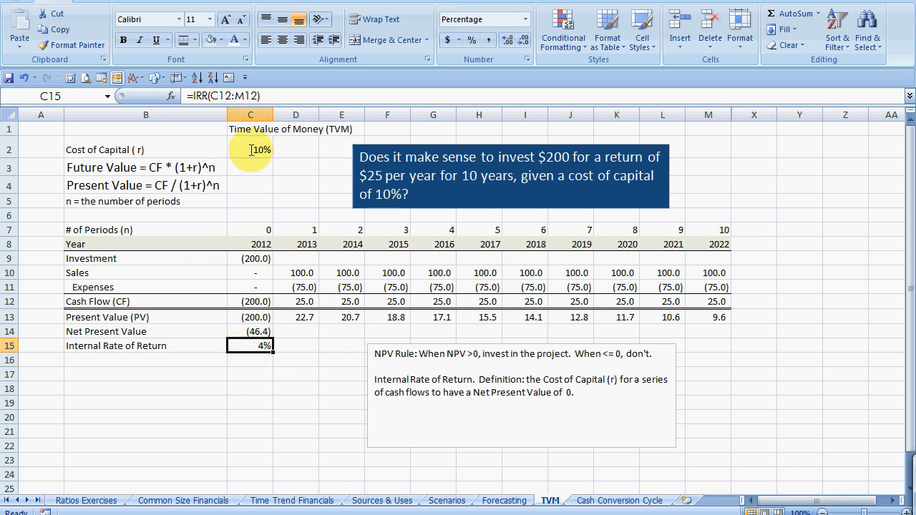
{"action": "left_click", "coordinate": [249, 149]}
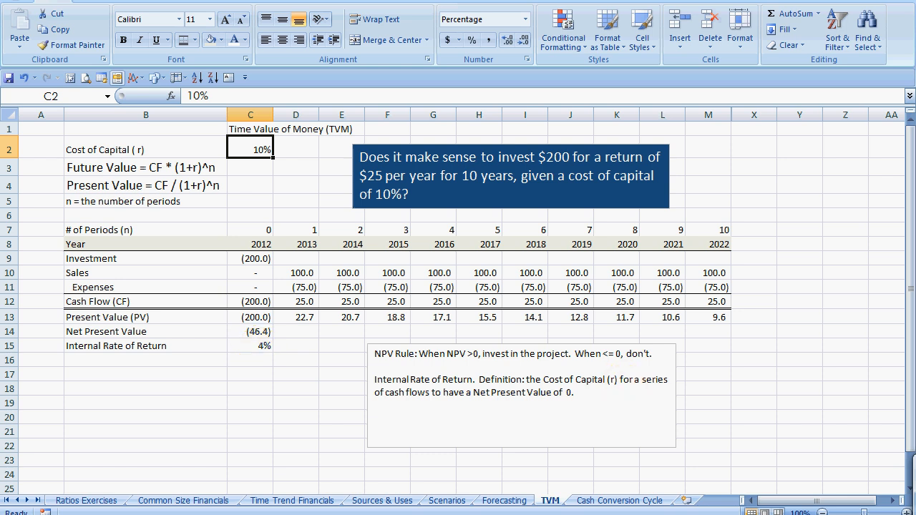
{"action": "type", "text": "4%"}
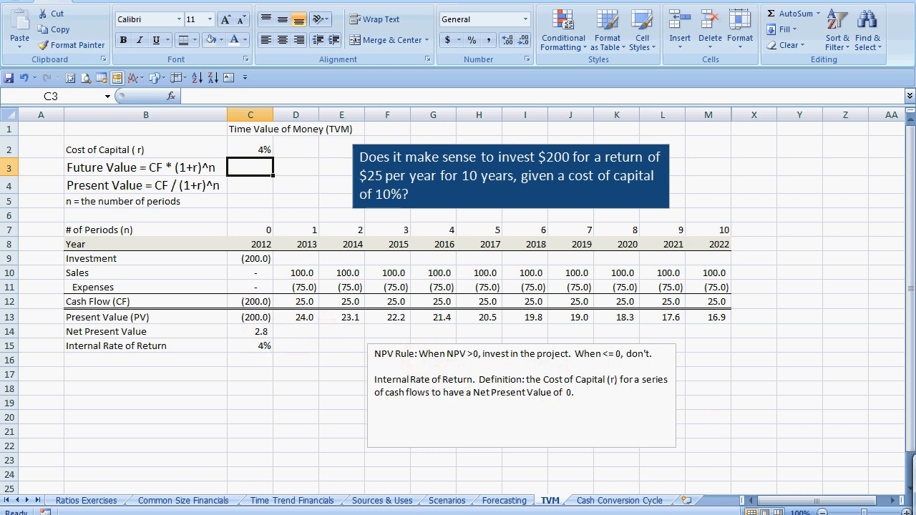
Show the IRR as 4.28%, confirm NPV falls to (0.0) at that rate, then restore the 10% cost of capital
{"action": "left_click", "coordinate": [249, 149]}
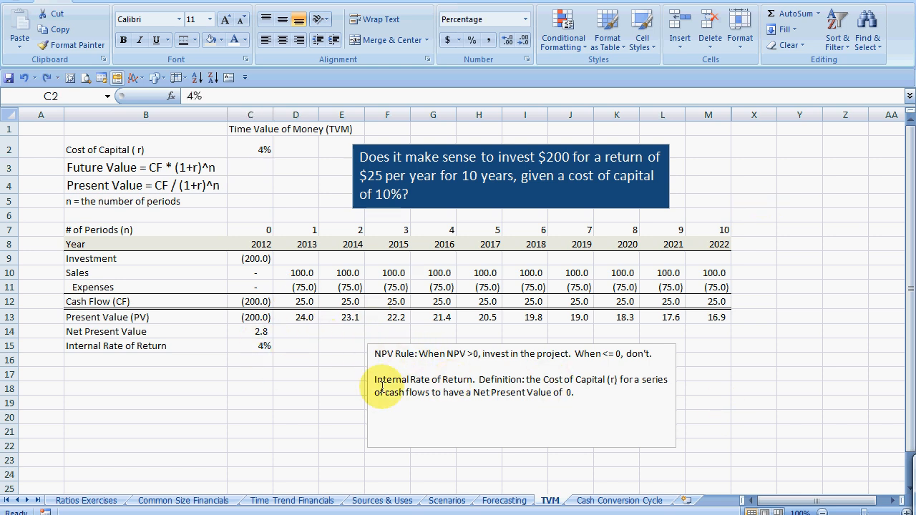
{"action": "left_click", "coordinate": [249, 345]}
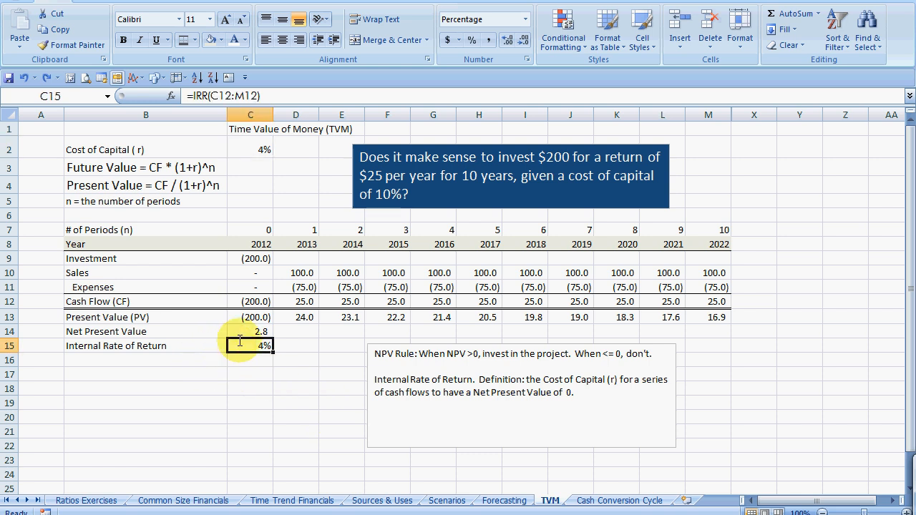
{"action": "left_click", "coordinate": [249, 332]}
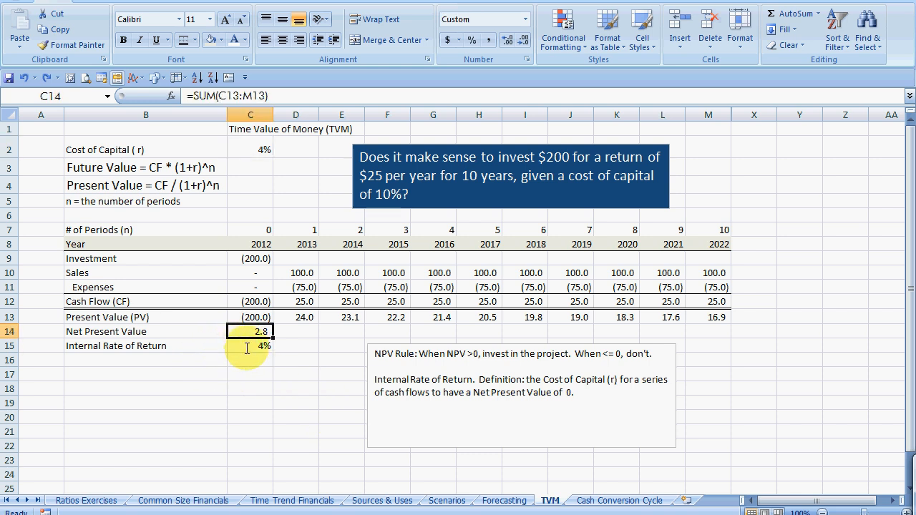
{"action": "double_click", "coordinate": [501, 385]}
{"action": "type", "text": "4.28"}
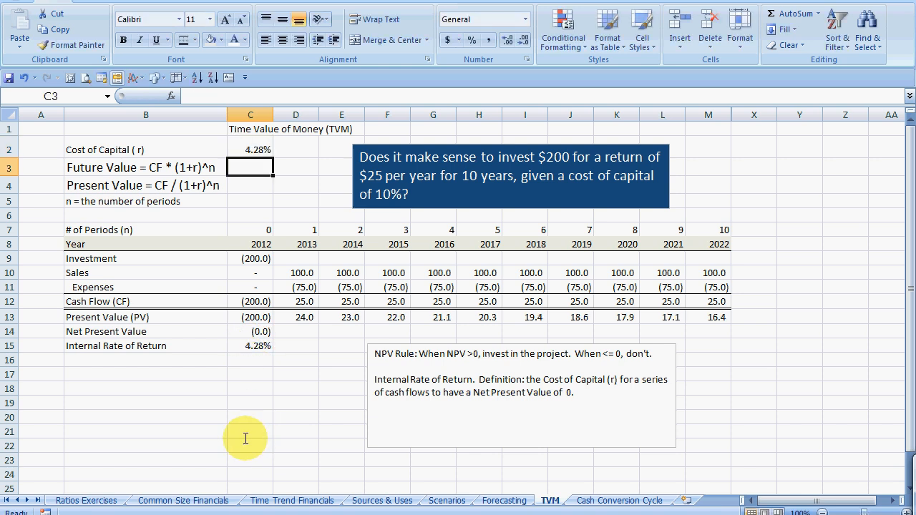
{"action": "left_click", "coordinate": [249, 332]}
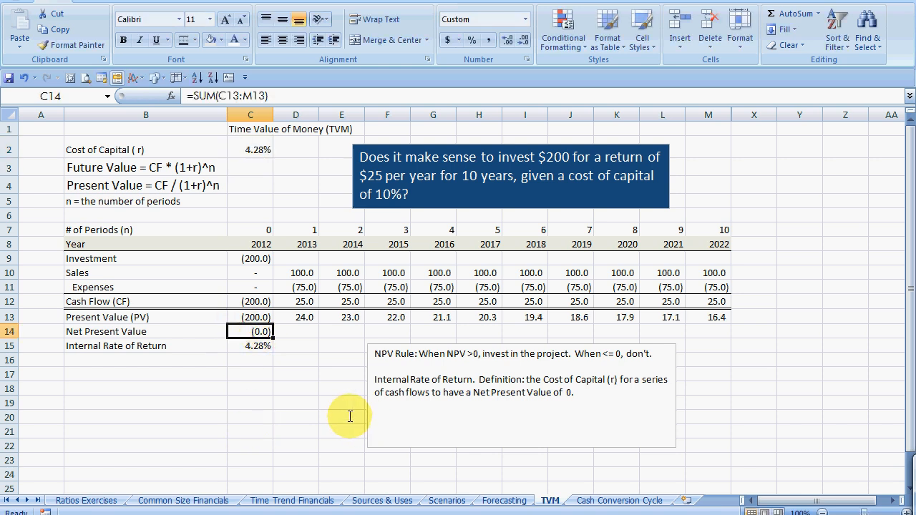
{"action": "mouse_move", "coordinate": [363, 354]}
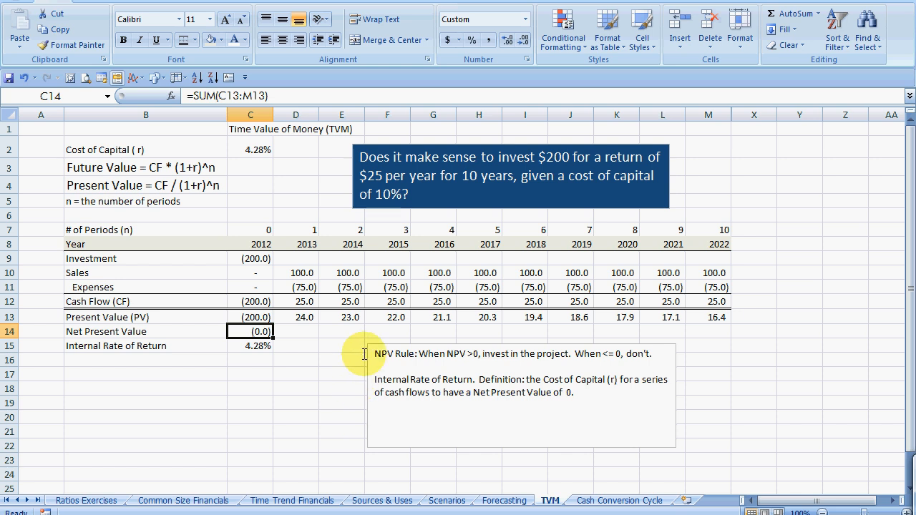
{"action": "mouse_move", "coordinate": [361, 353]}
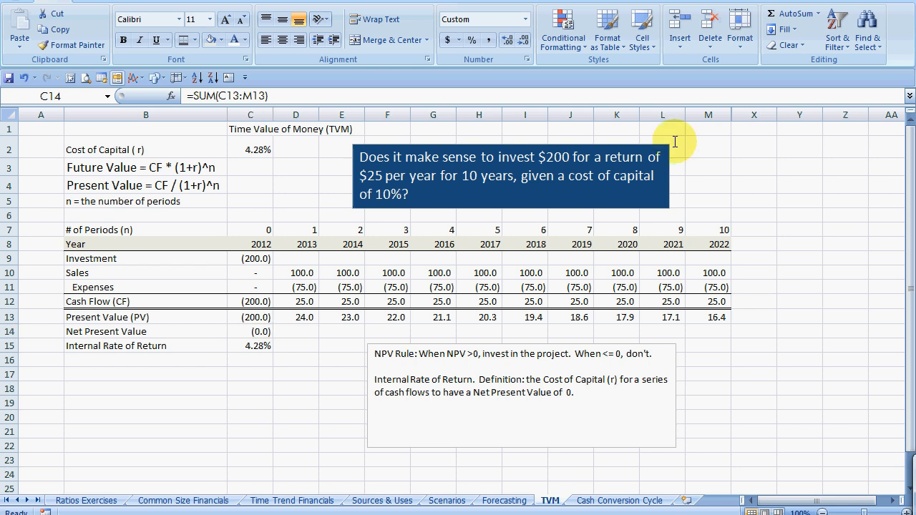
{"action": "left_click", "coordinate": [249, 332]}
{"action": "type", "text": "10"}
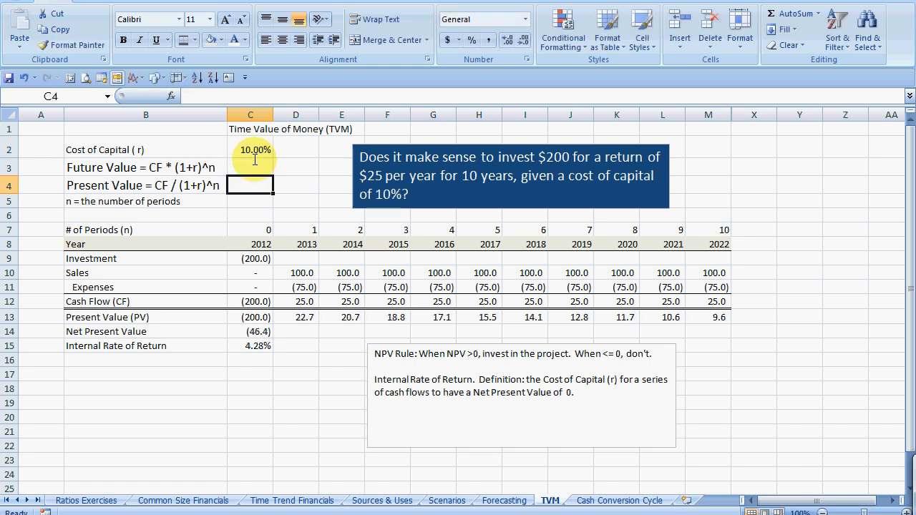
Move the NPV rule and IRR note up beside the investment question and give it a grey fill
{"action": "left_click", "coordinate": [249, 345]}
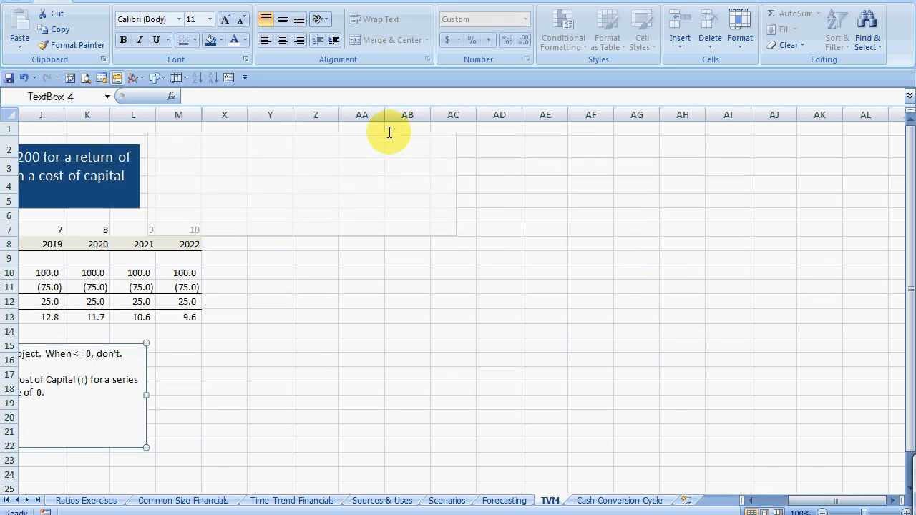
{"action": "left_click_drag", "start_coordinate": [79, 394], "coordinate": [300, 179]}
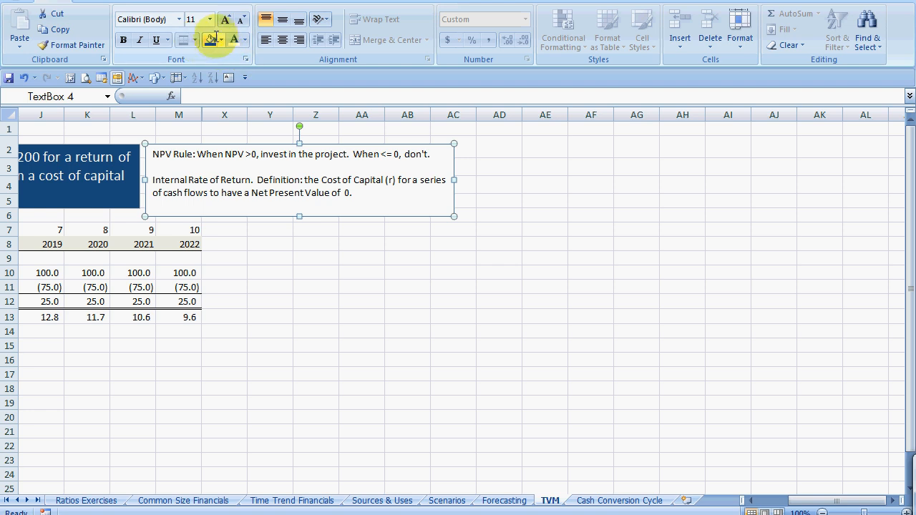
{"action": "left_click", "coordinate": [223, 40]}
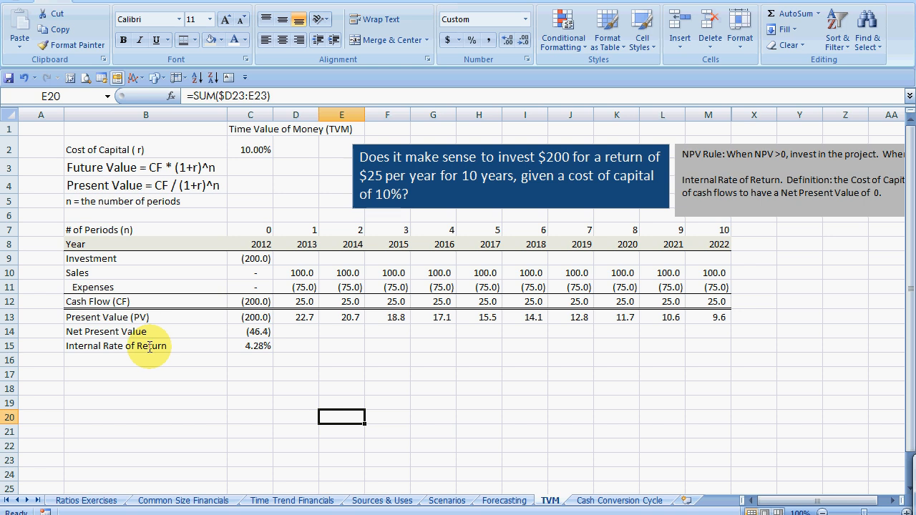
{"action": "mouse_move", "coordinate": [125, 372]}
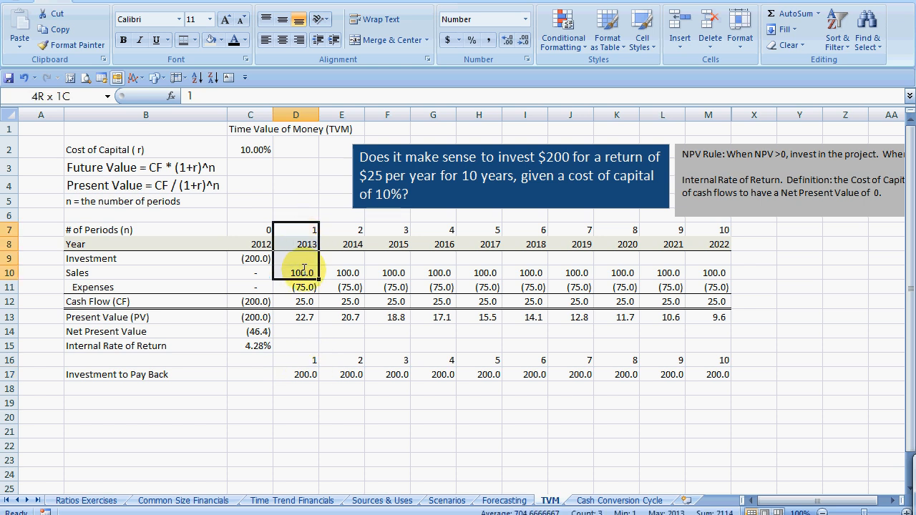
Check the Investment to Pay Back amounts of 200.0 across row 17
{"action": "left_click", "coordinate": [249, 301]}
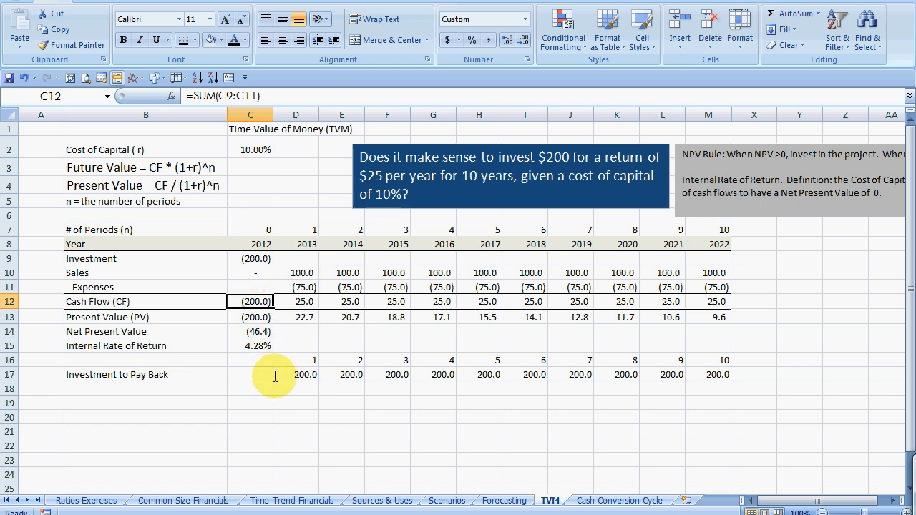
{"action": "left_click", "coordinate": [295, 375]}
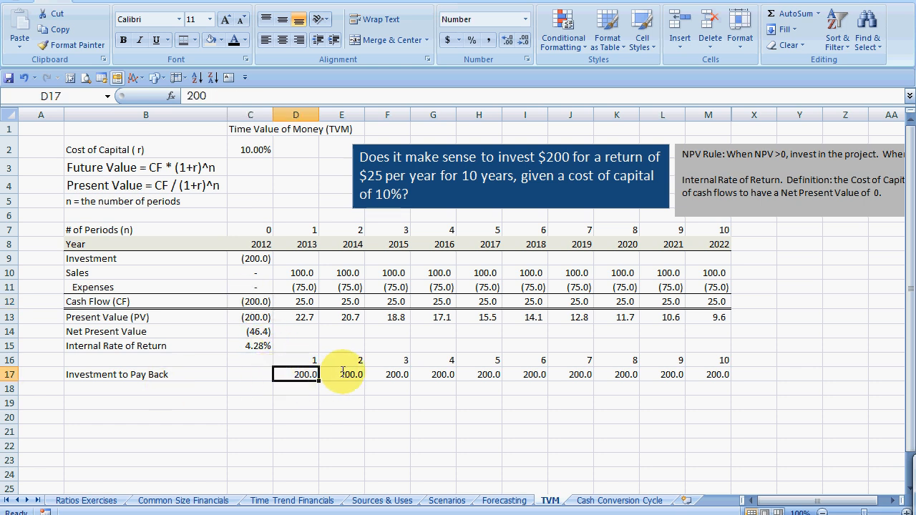
{"action": "left_click", "coordinate": [572, 375]}
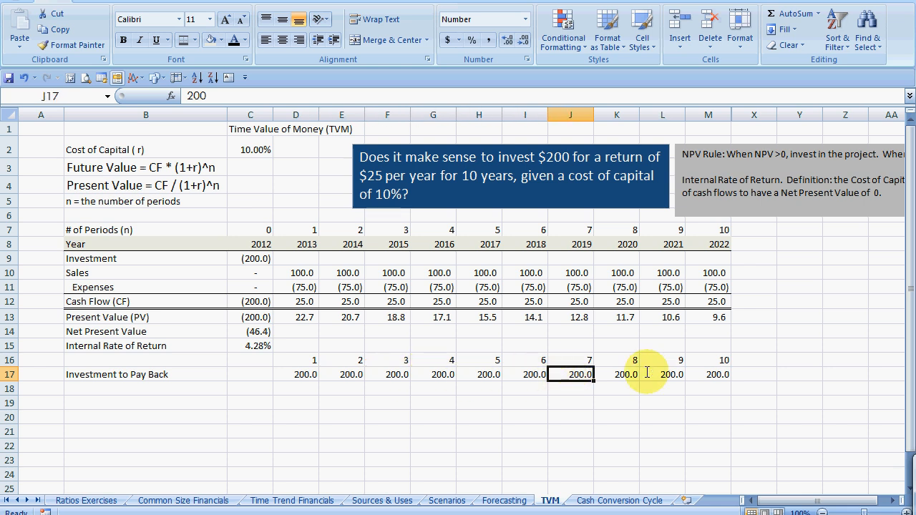
{"action": "left_click", "coordinate": [708, 375]}
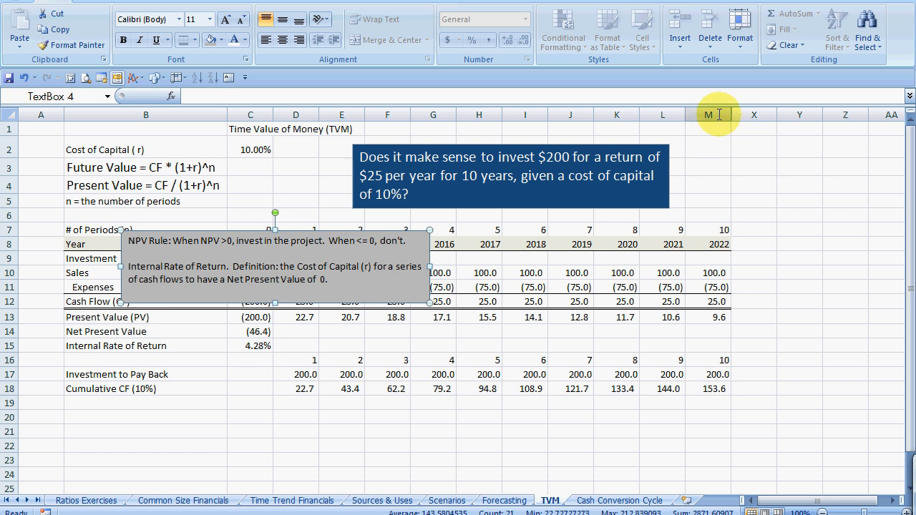
Unhide the period 11–20 columns and inspect the =SUM($D$13:D13) cumulative formula in D18
{"action": "right_click", "coordinate": [707, 115]}
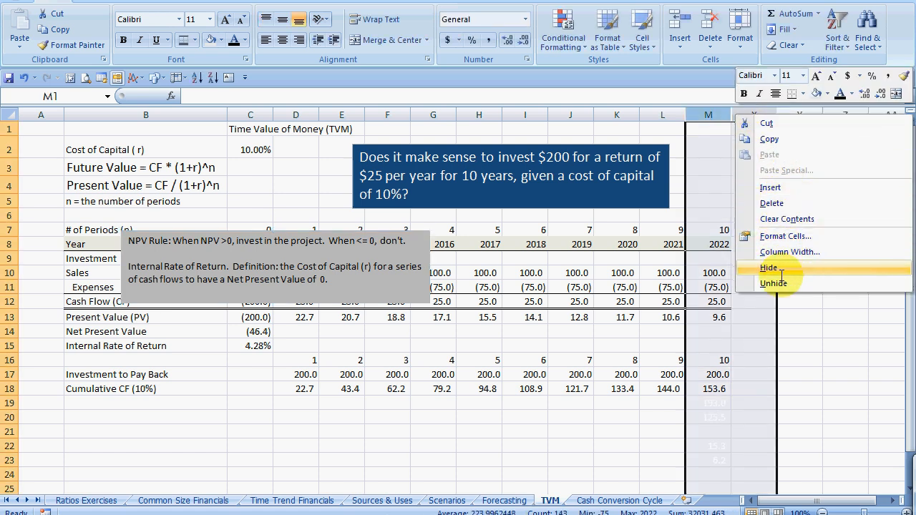
{"action": "left_click", "coordinate": [773, 284]}
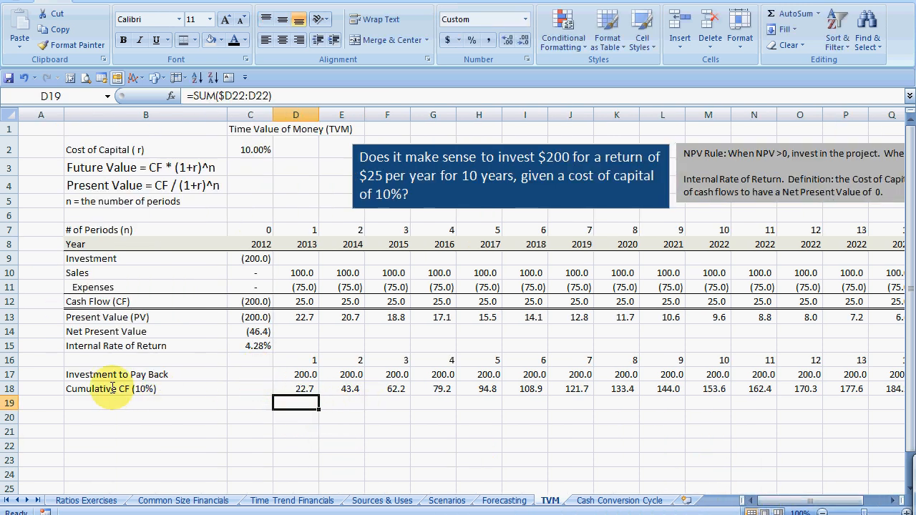
{"action": "left_click", "coordinate": [146, 389]}
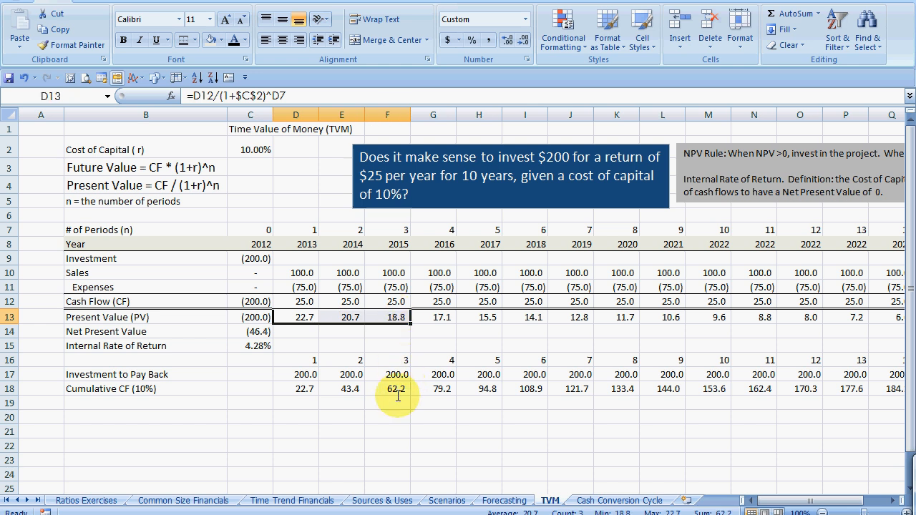
{"action": "left_click", "coordinate": [296, 389]}
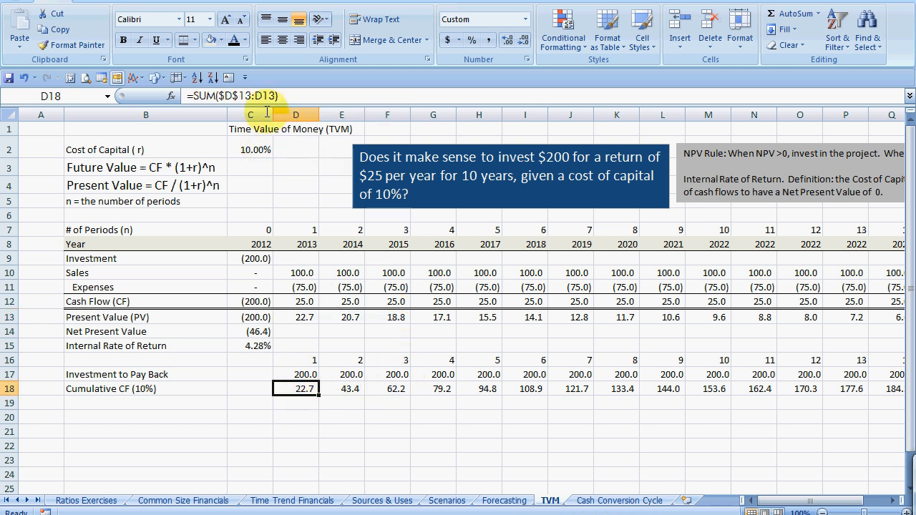
{"action": "double_click", "coordinate": [294, 389]}
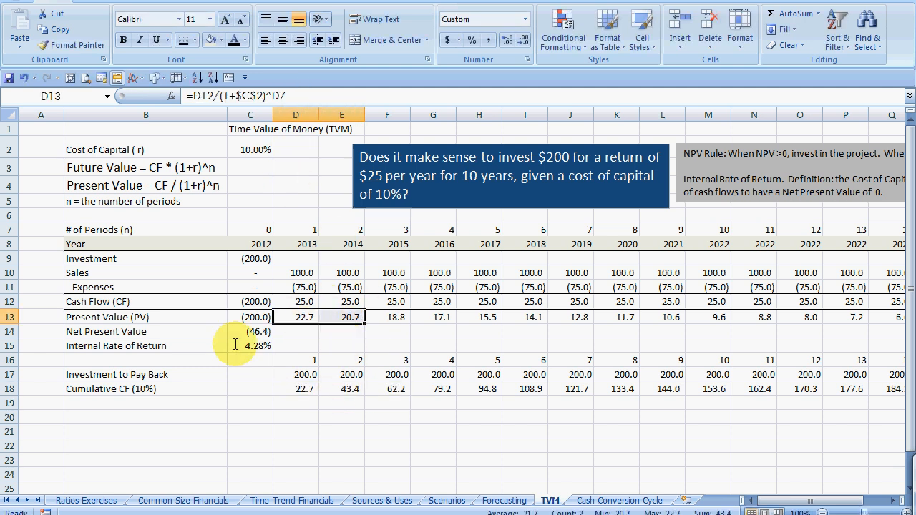
Select the Cumulative CF (10%) values for periods 1–10 to copy for the 5% and 15% rows
{"action": "left_click", "coordinate": [249, 147]}
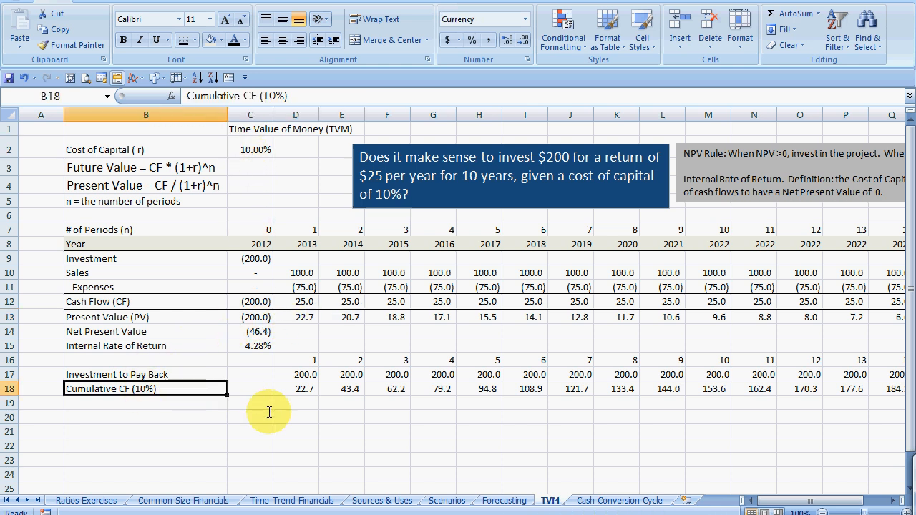
{"action": "left_click_drag", "start_coordinate": [295, 390], "coordinate": [341, 390]}
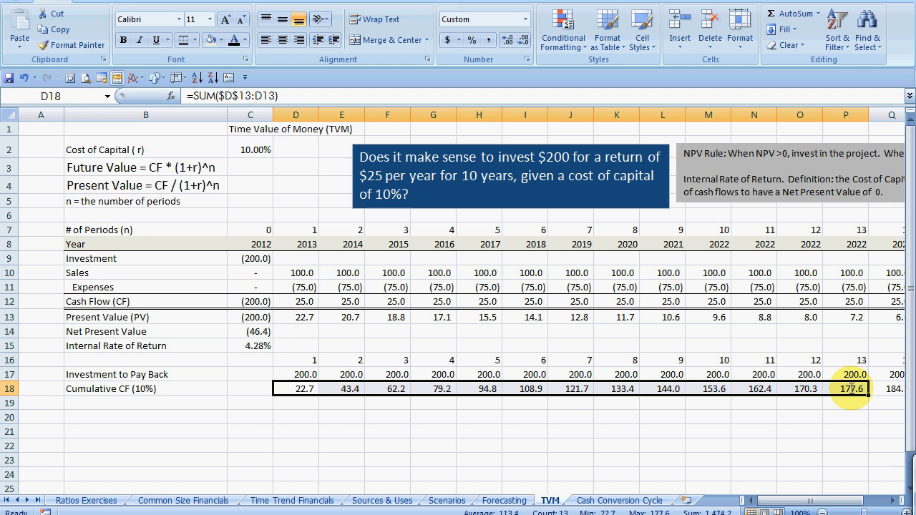
{"action": "left_click", "coordinate": [708, 389]}
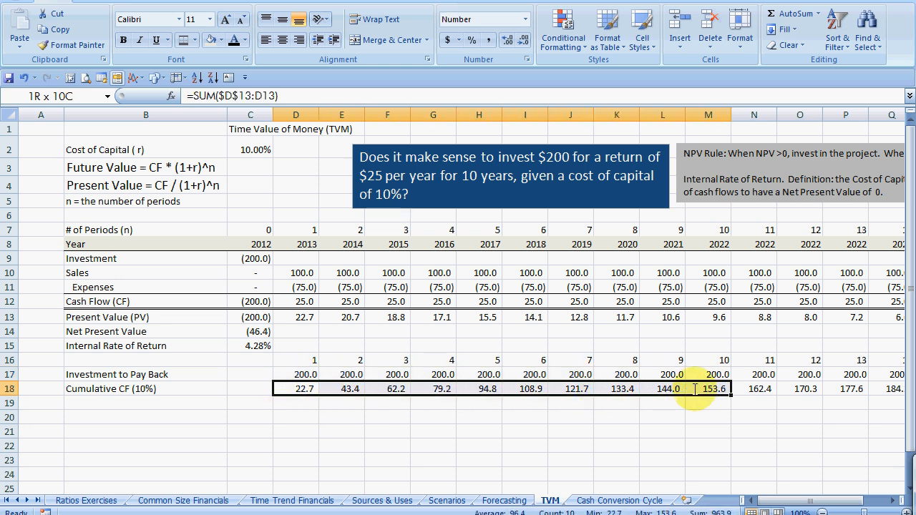
{"action": "left_click", "coordinate": [707, 389]}
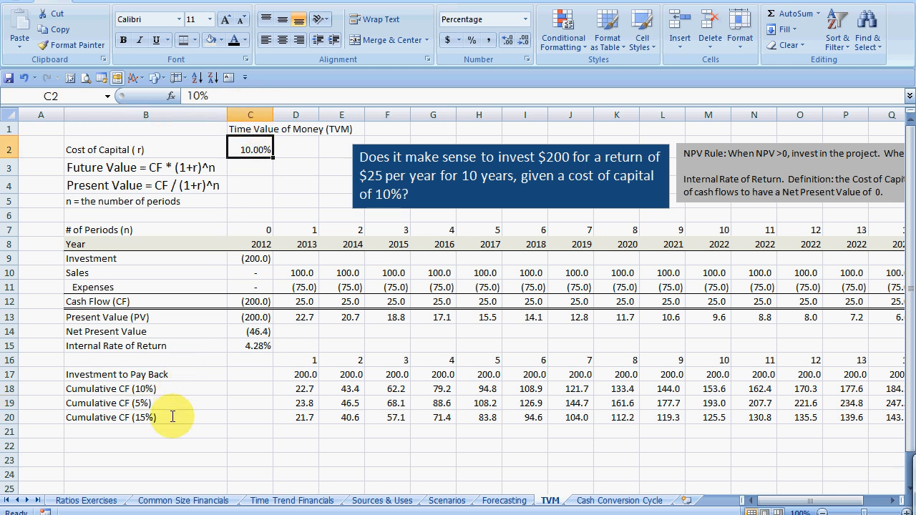
{"action": "left_click", "coordinate": [146, 417]}
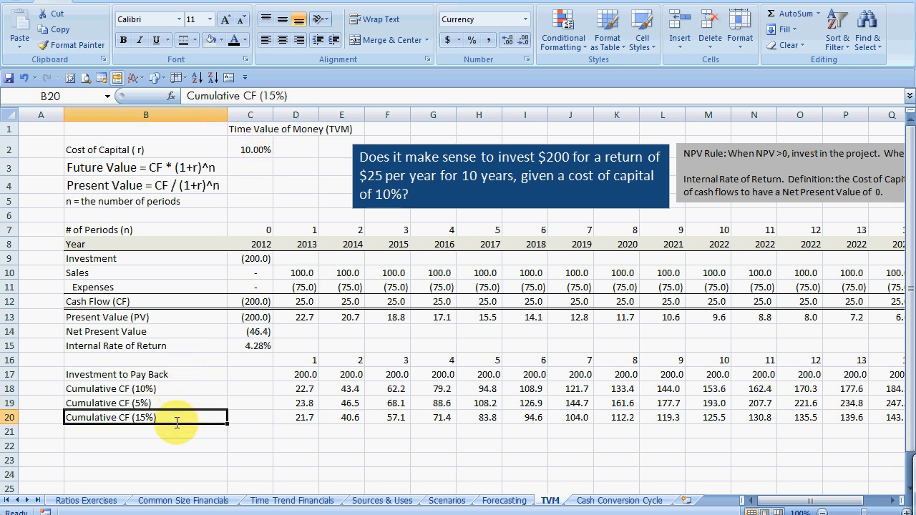
{"action": "left_click", "coordinate": [146, 390]}
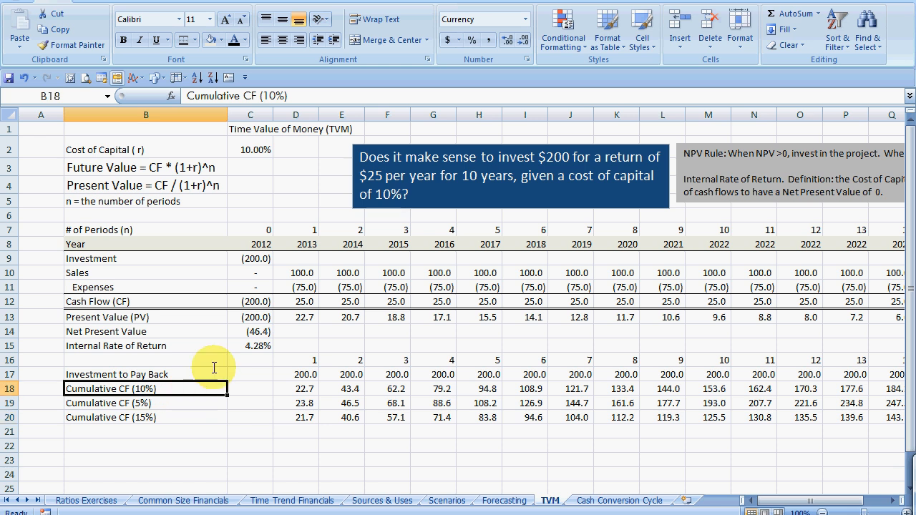
{"action": "mouse_move", "coordinate": [338, 412]}
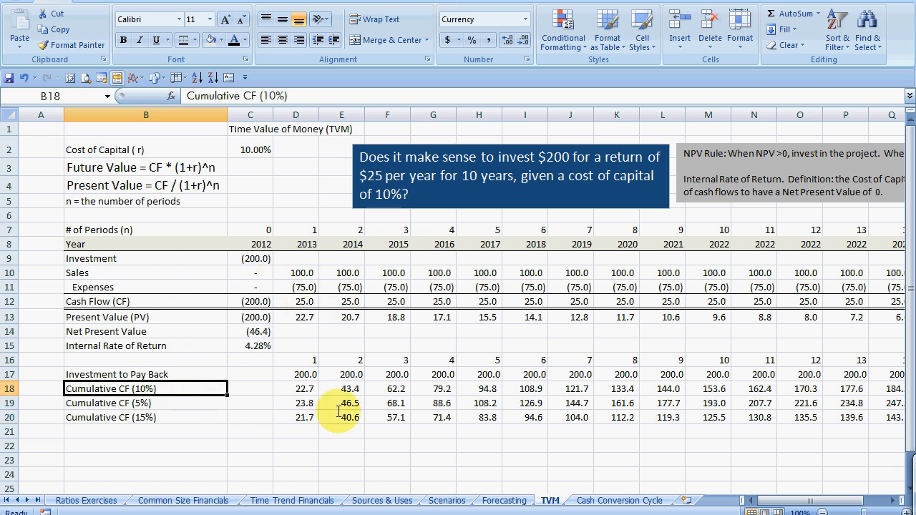
{"action": "mouse_move", "coordinate": [169, 285]}
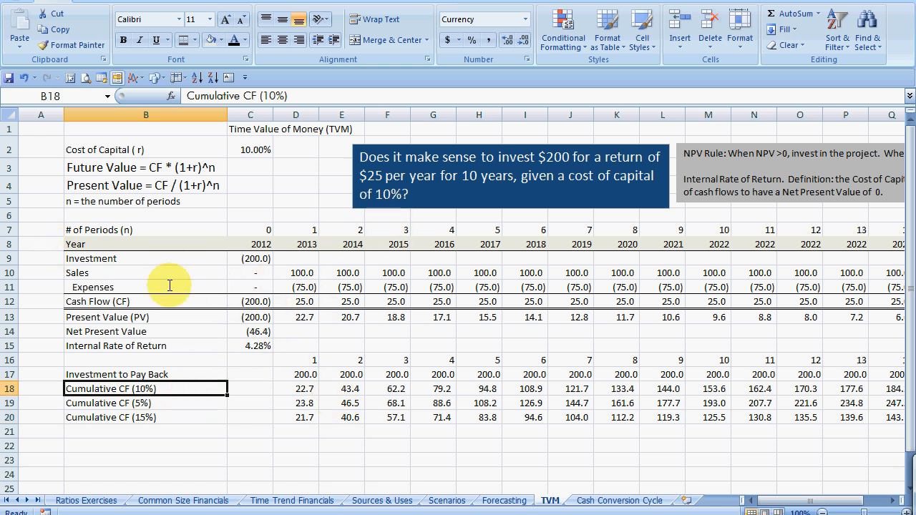
{"action": "left_click", "coordinate": [295, 272]}
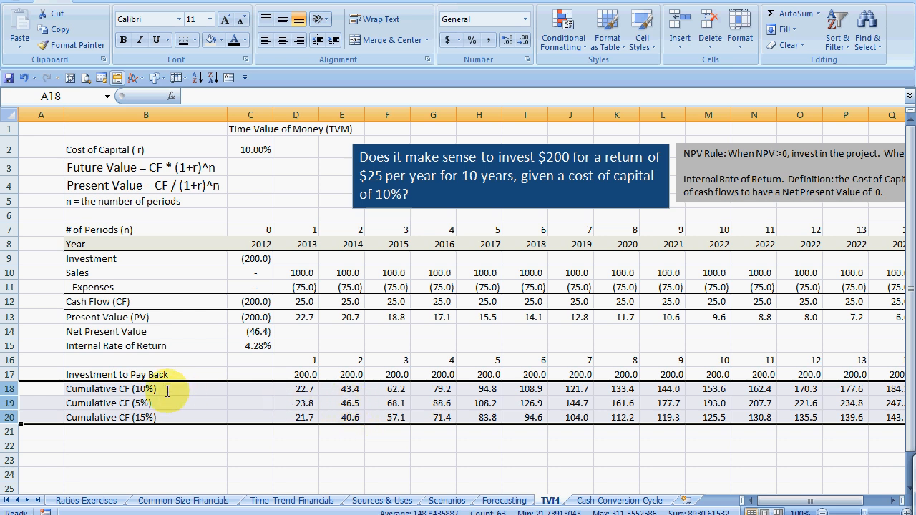
{"action": "mouse_move", "coordinate": [143, 375]}
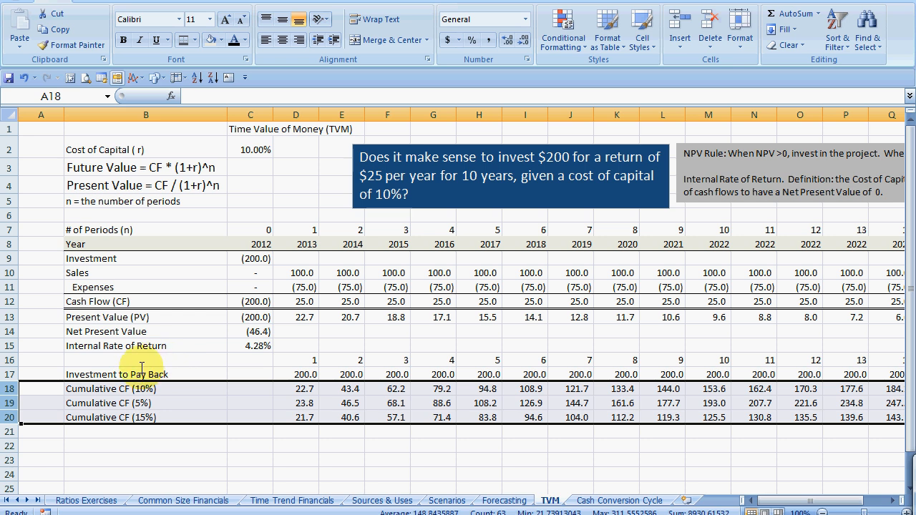
{"action": "left_click_drag", "start_coordinate": [143, 366], "coordinate": [844, 403]}
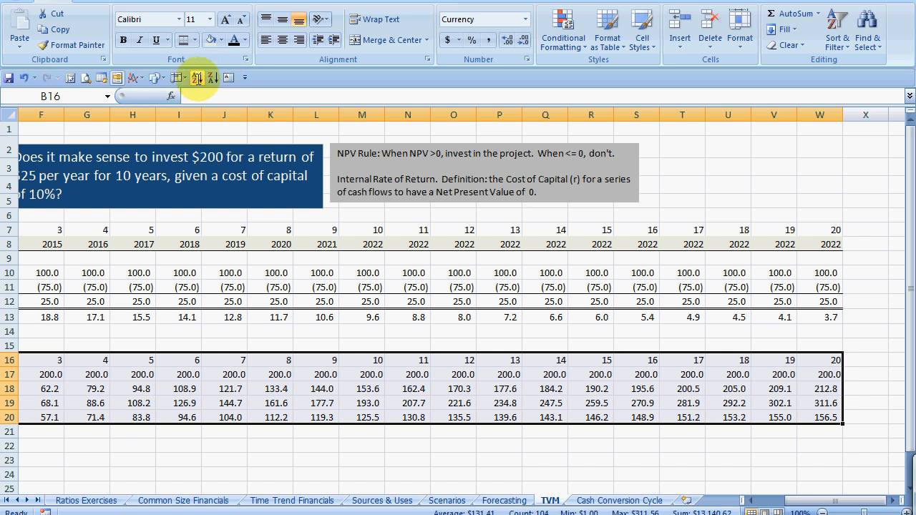
Insert a 2-D line chart of D16:W20 showing payback and the three cumulative cash-flow rows
{"action": "left_click", "coordinate": [133, 77]}
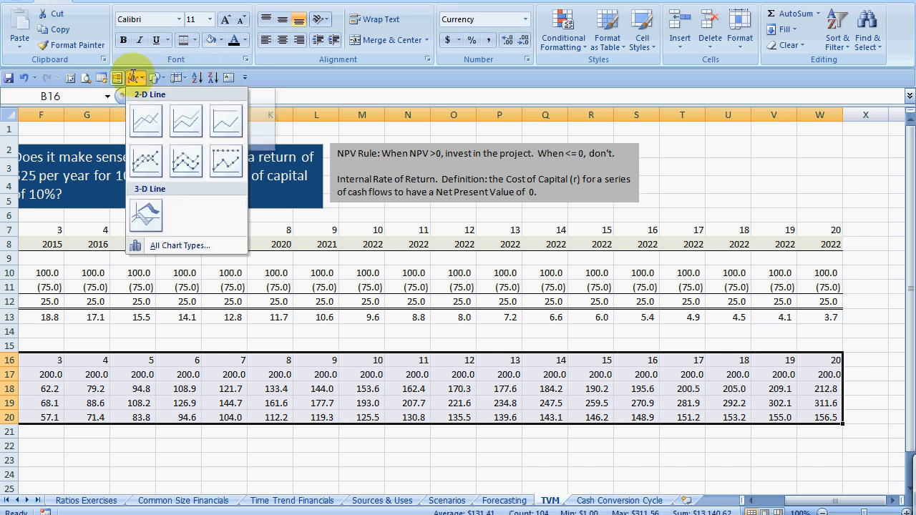
{"action": "right_click", "coordinate": [284, 78]}
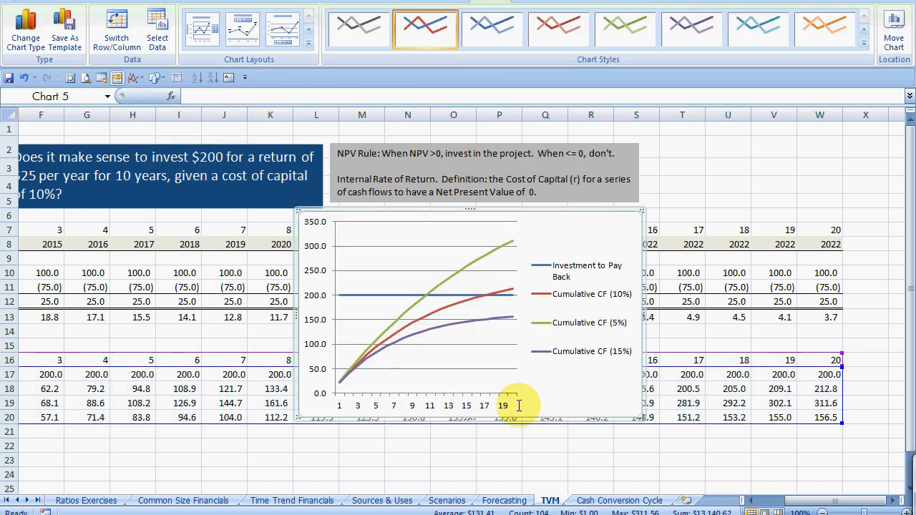
{"action": "scroll", "scroll_direction": "left", "scroll_amount": 3}
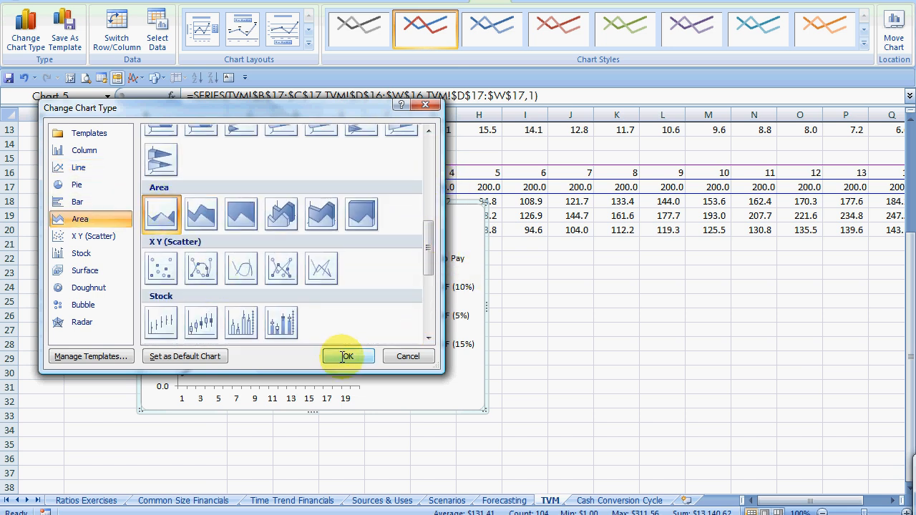
Switch the payback series to an area chart, apply a colour style and adjust the 15% series outline
{"action": "left_click", "coordinate": [346, 355]}
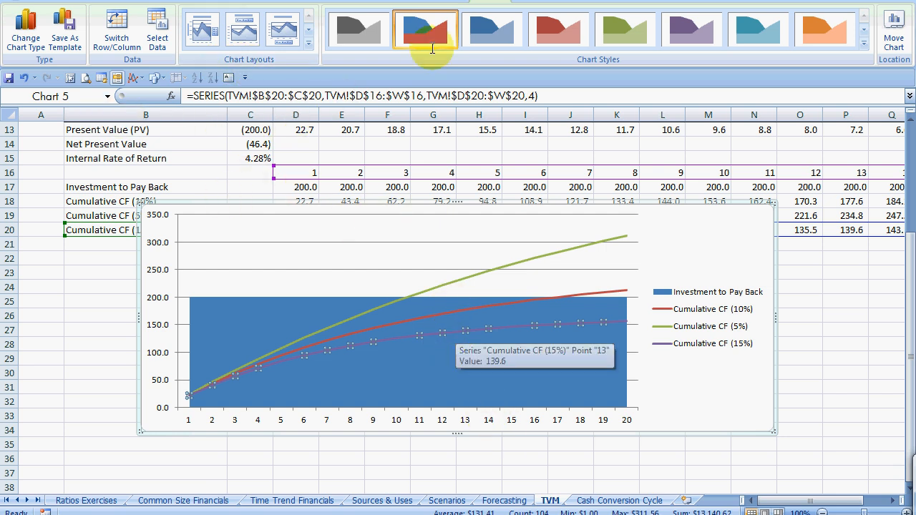
{"action": "left_click", "coordinate": [425, 29]}
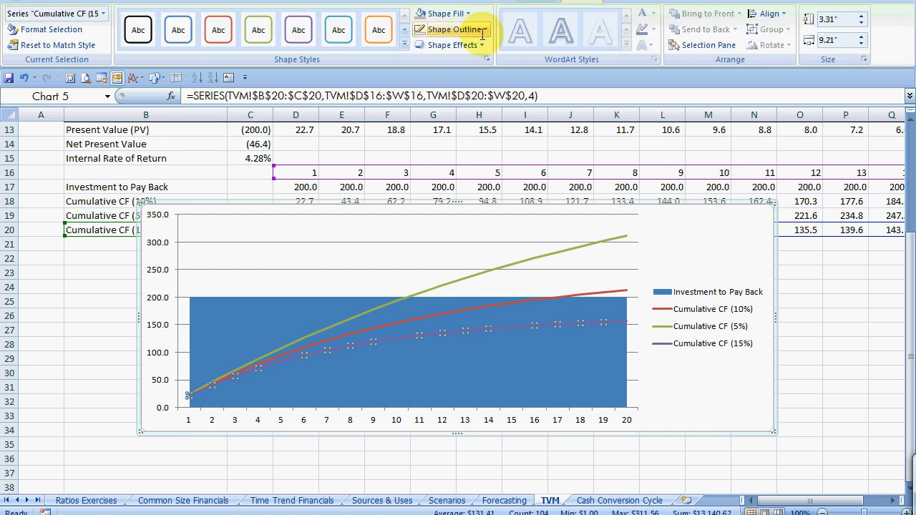
{"action": "left_click", "coordinate": [443, 13]}
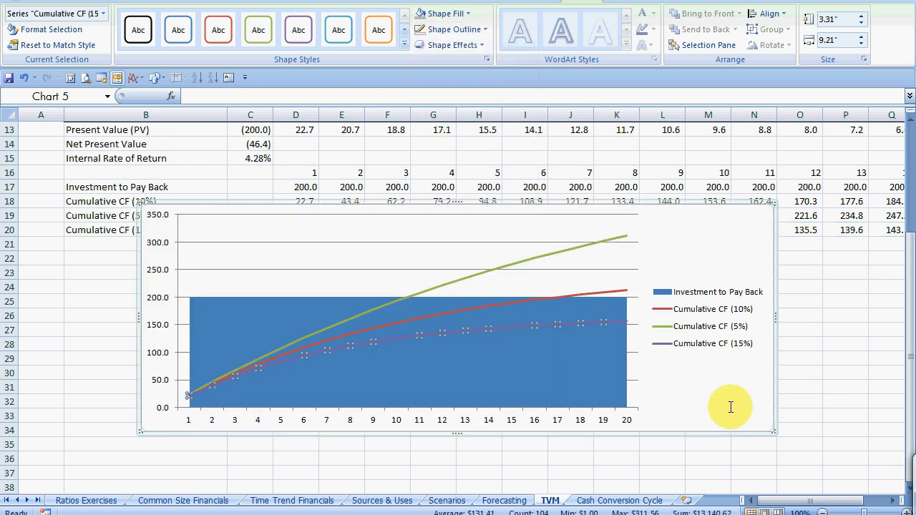
{"action": "left_click", "coordinate": [501, 269]}
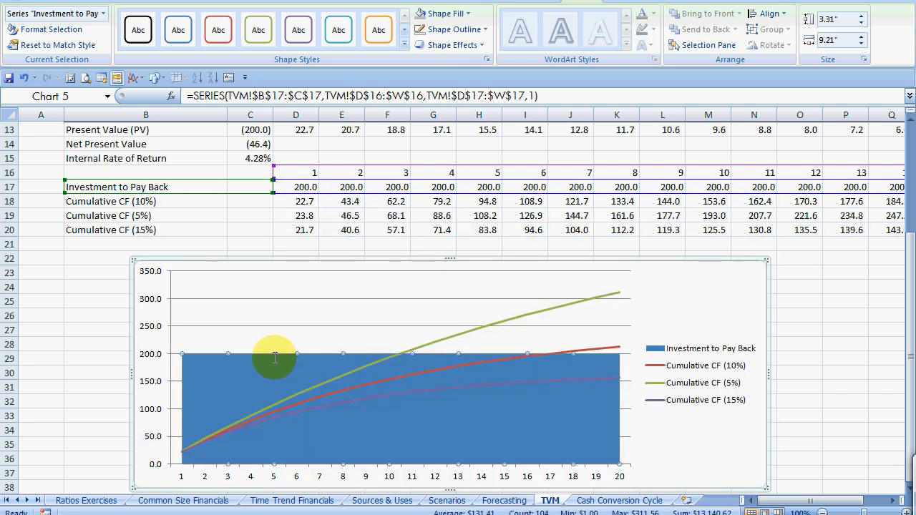
{"action": "mouse_move", "coordinate": [438, 369]}
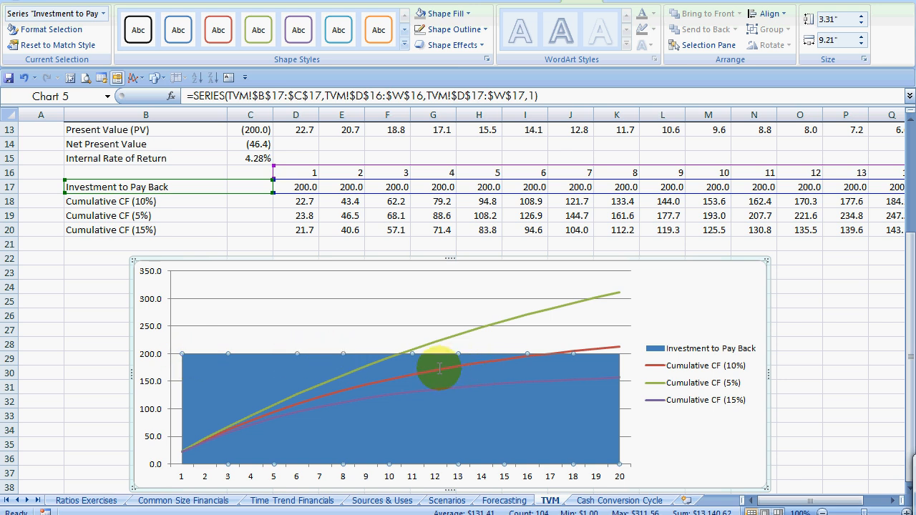
{"action": "left_click", "coordinate": [432, 336]}
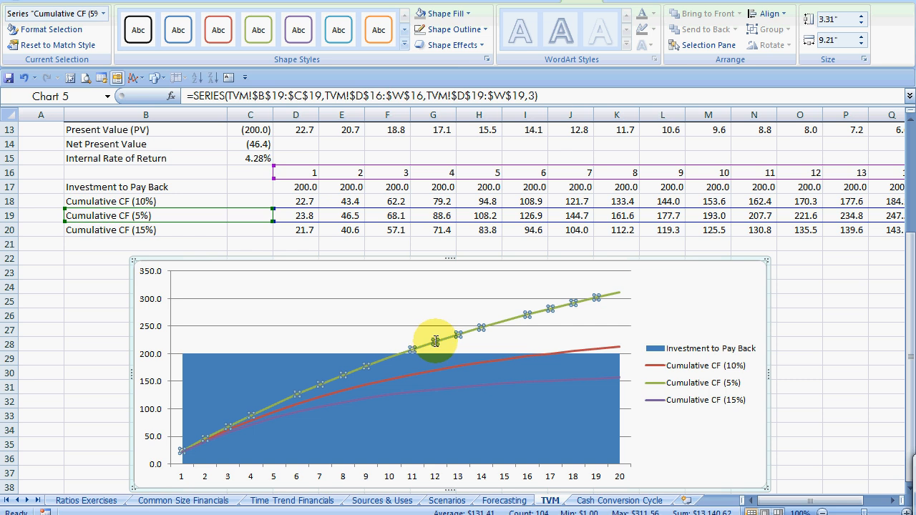
{"action": "mouse_move", "coordinate": [442, 367]}
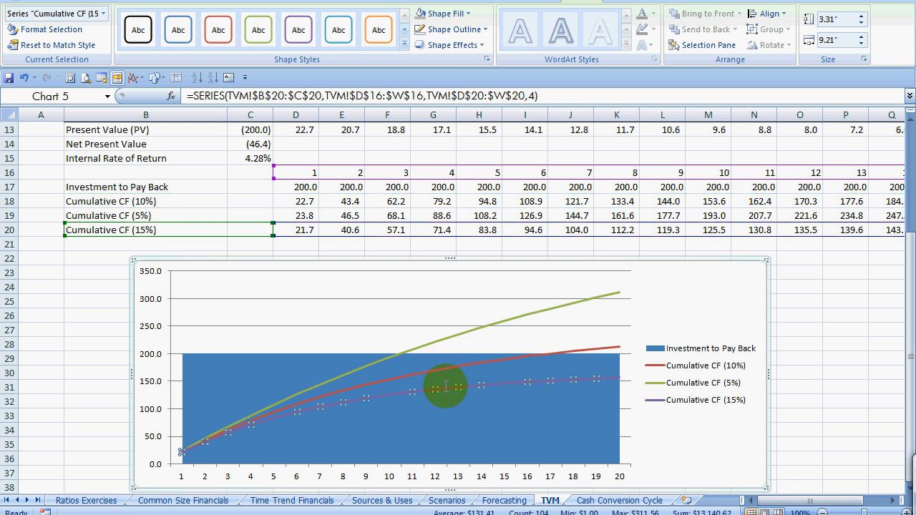
{"action": "mouse_move", "coordinate": [372, 429]}
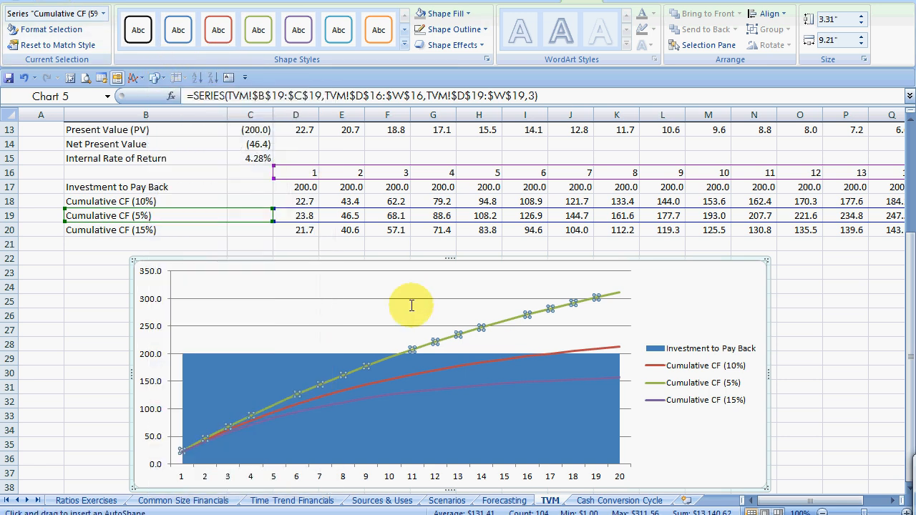
{"action": "scroll", "scroll_direction": "down", "scroll_amount": 3}
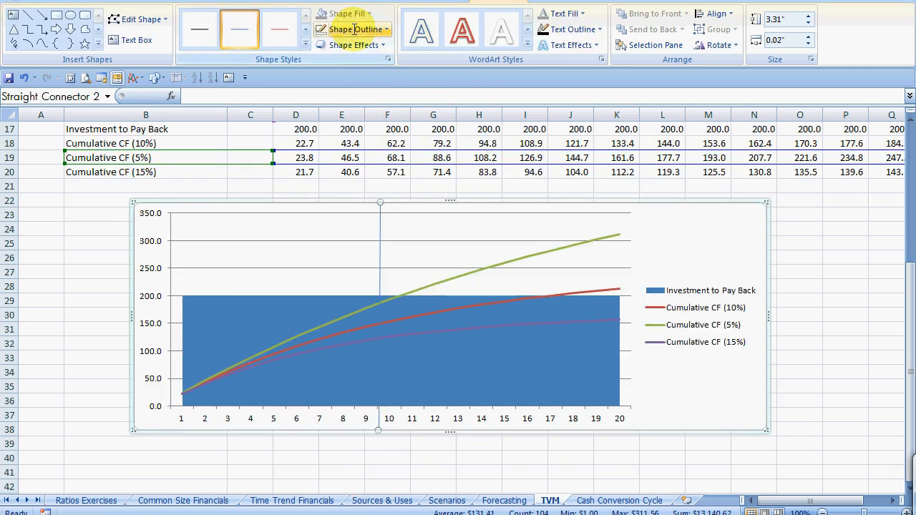
Make the vertical line thick orange and slide it to period ~10.5 where the 5% curve meets 200
{"action": "left_click", "coordinate": [352, 29]}
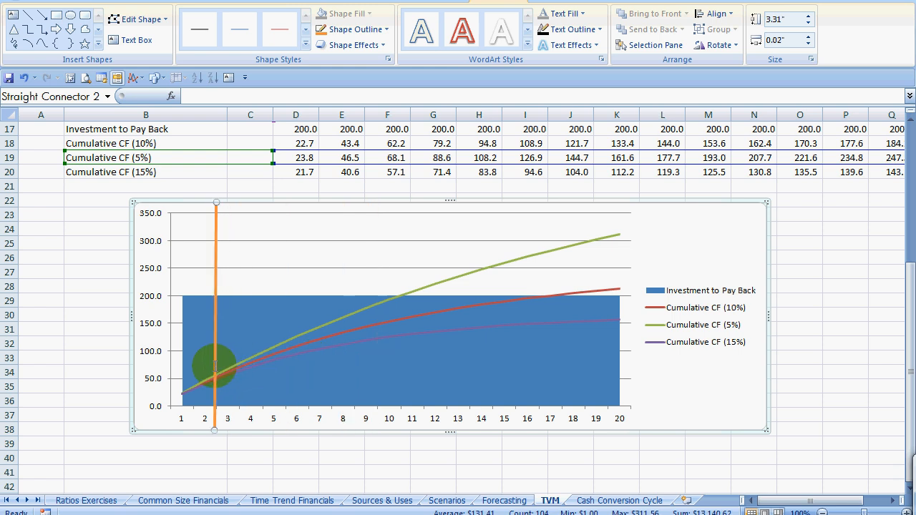
{"action": "left_click_drag", "start_coordinate": [214, 365], "coordinate": [207, 365]}
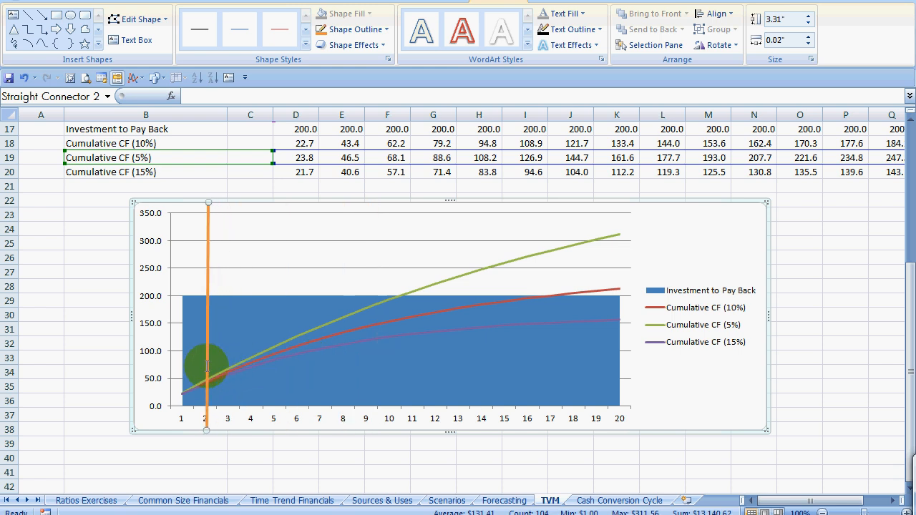
{"action": "left_click_drag", "start_coordinate": [207, 322], "coordinate": [252, 322]}
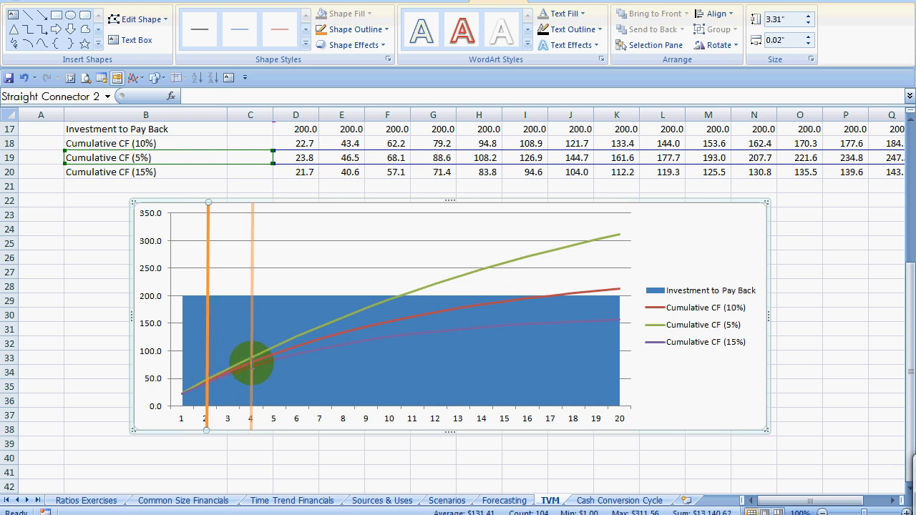
{"action": "left_click_drag", "start_coordinate": [250, 364], "coordinate": [334, 366]}
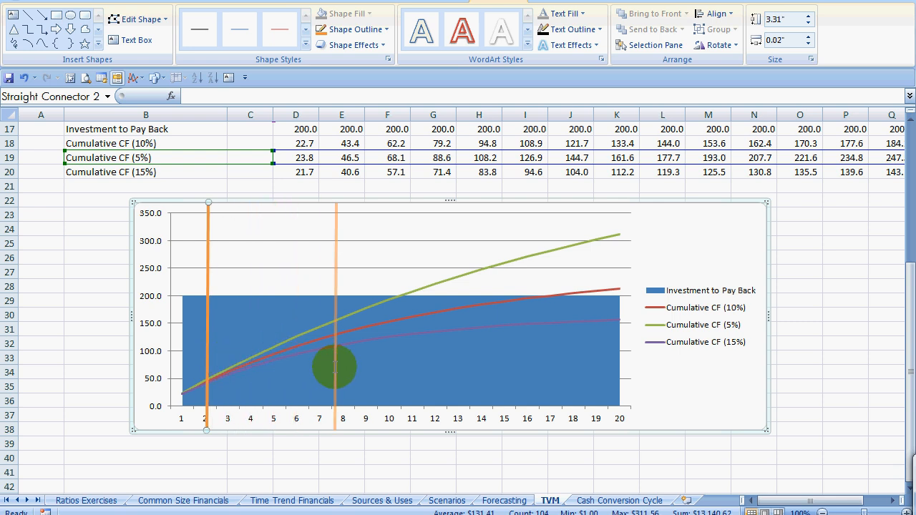
{"action": "left_click_drag", "start_coordinate": [335, 370], "coordinate": [398, 371]}
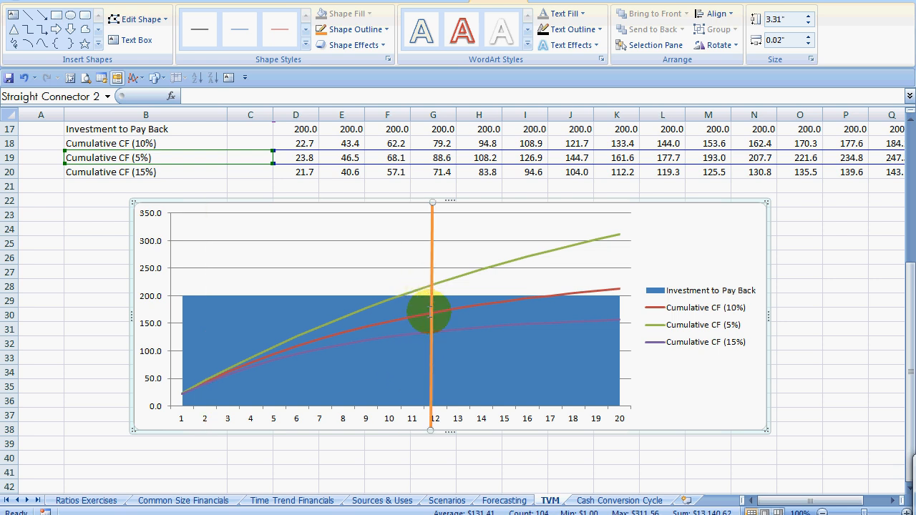
{"action": "left_click_drag", "start_coordinate": [430, 312], "coordinate": [601, 332]}
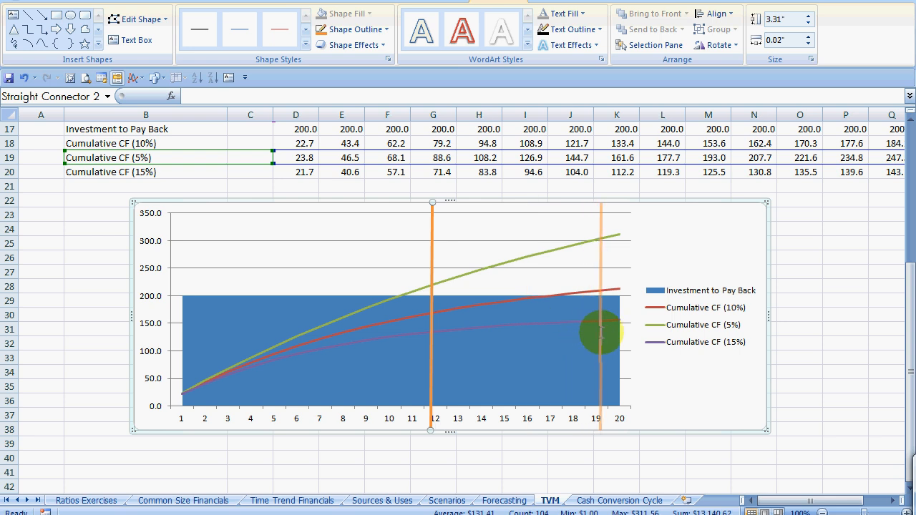
{"action": "left_click_drag", "start_coordinate": [601, 331], "coordinate": [403, 321]}
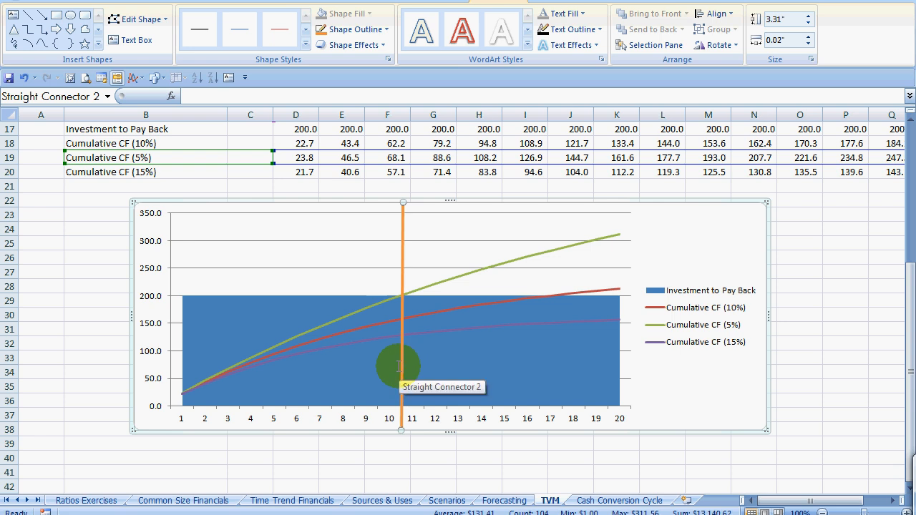
{"action": "mouse_move", "coordinate": [381, 335]}
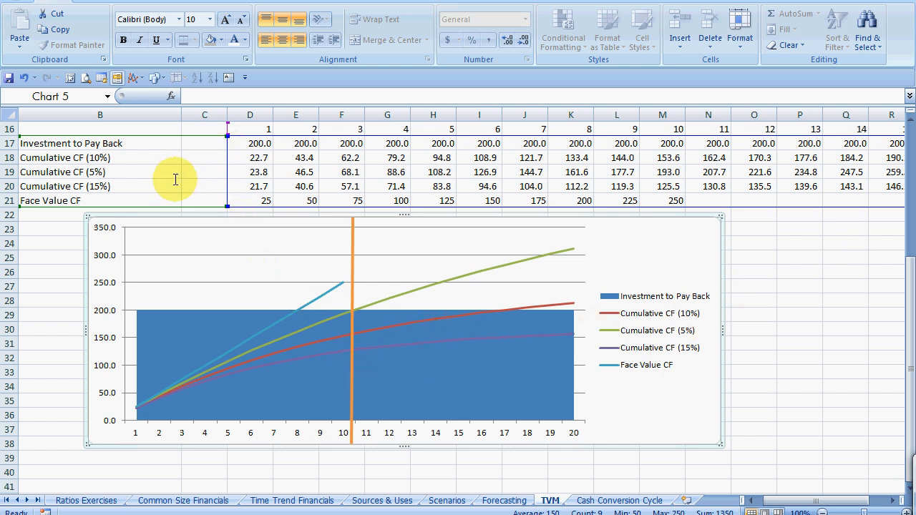
{"action": "left_click", "coordinate": [204, 201]}
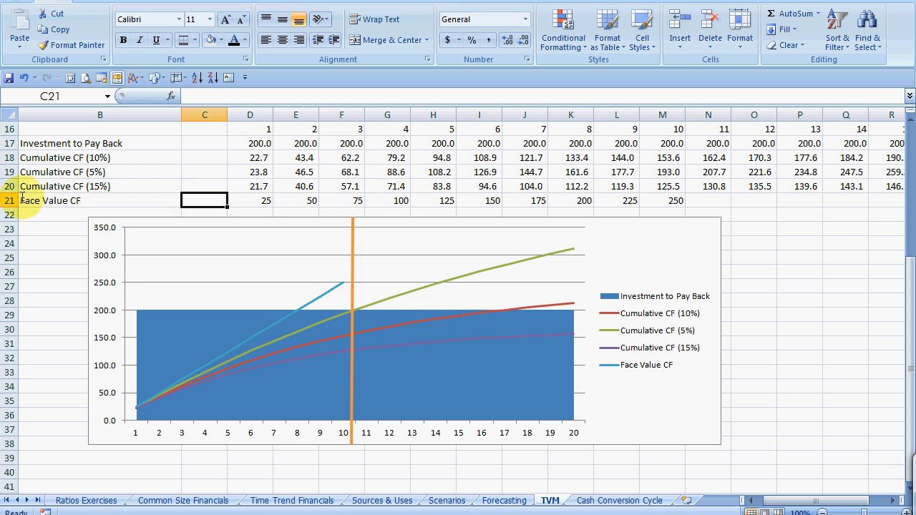
{"action": "left_click", "coordinate": [100, 200]}
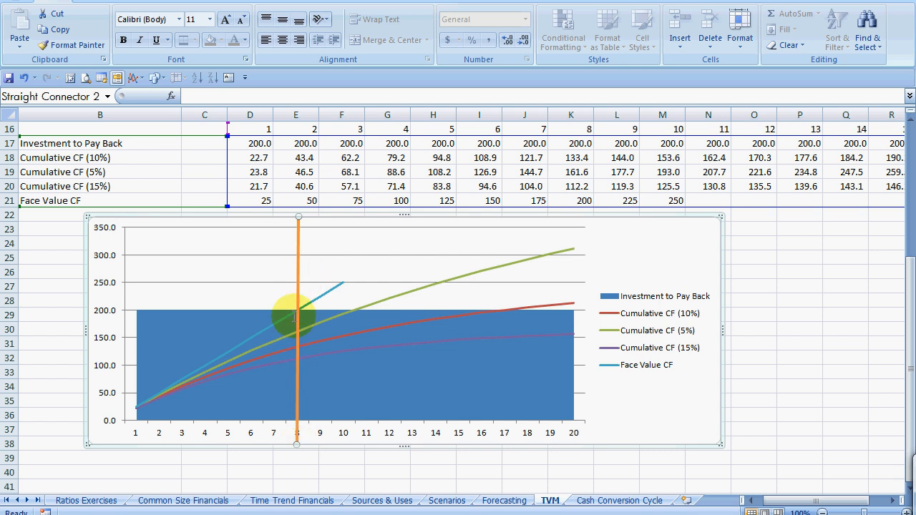
{"action": "mouse_move", "coordinate": [297, 315]}
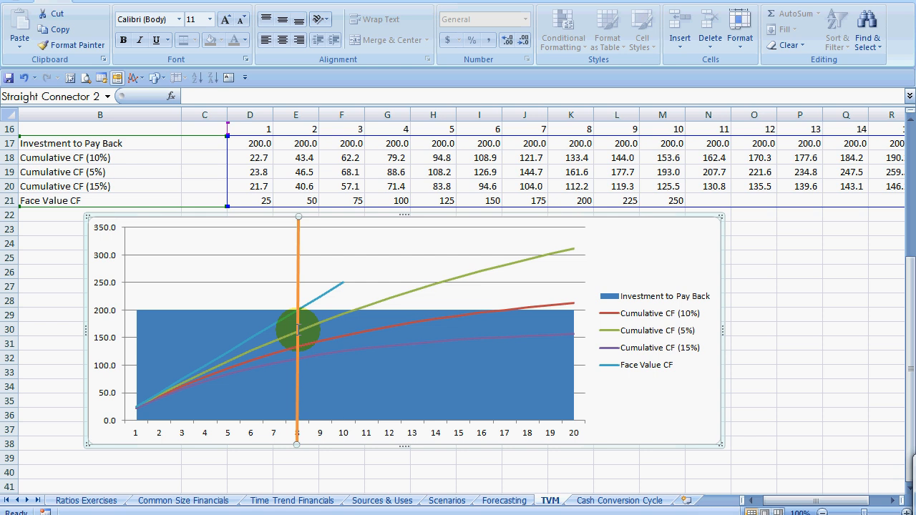
{"action": "mouse_move", "coordinate": [255, 317]}
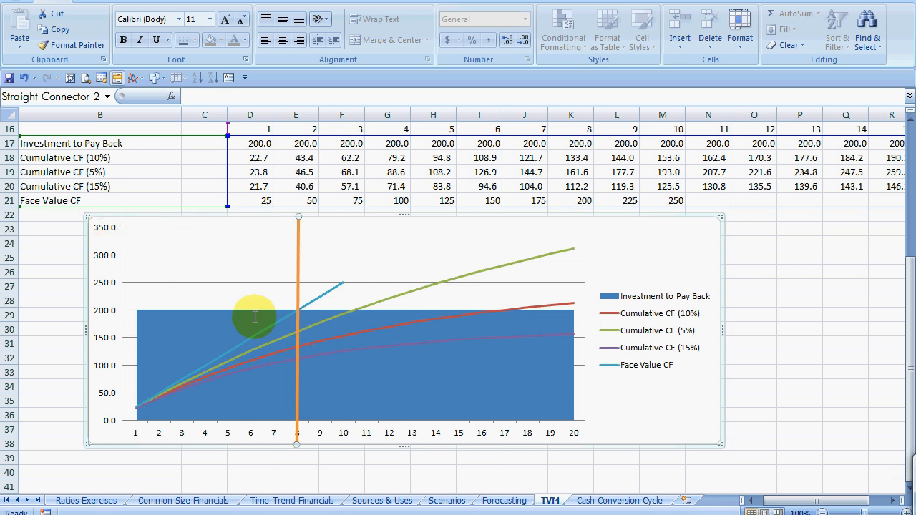
{"action": "mouse_move", "coordinate": [298, 361]}
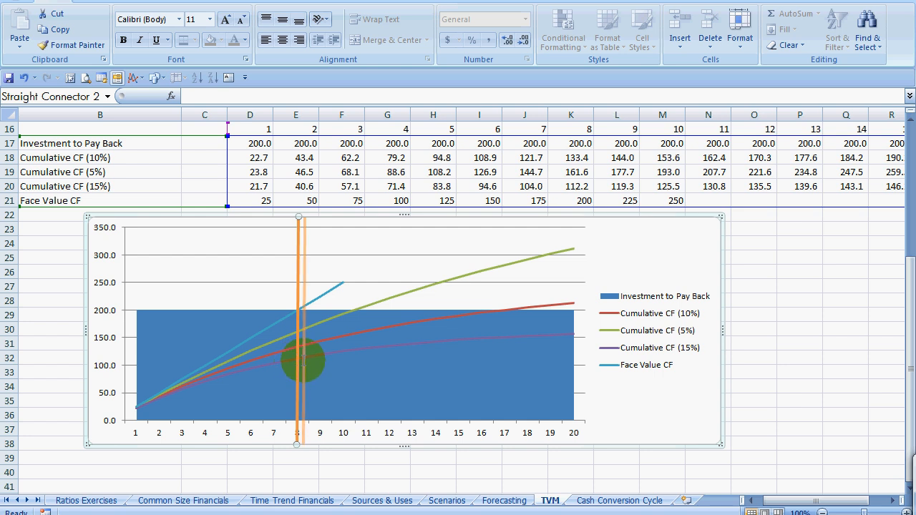
{"action": "left_click_drag", "start_coordinate": [303, 361], "coordinate": [355, 361]}
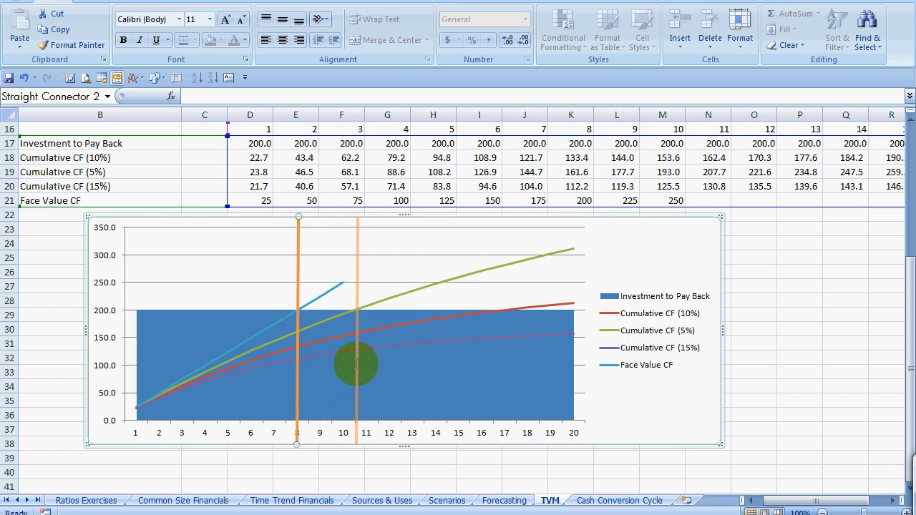
{"action": "left_click_drag", "start_coordinate": [298, 322], "coordinate": [355, 322]}
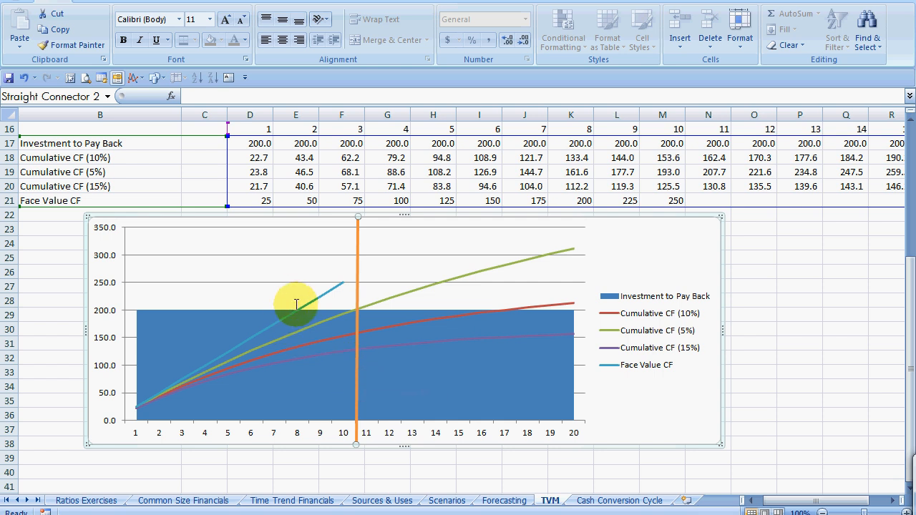
{"action": "mouse_move", "coordinate": [356, 312]}
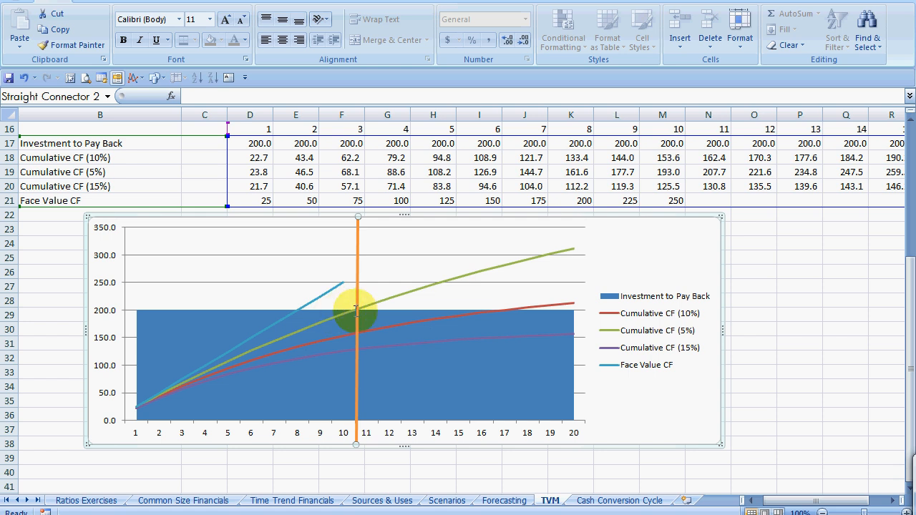
{"action": "mouse_move", "coordinate": [355, 330]}
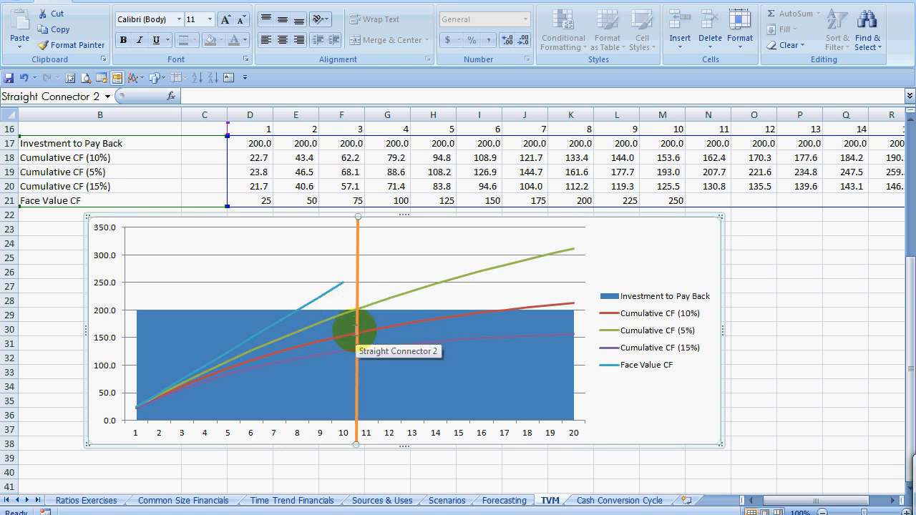
{"action": "mouse_move", "coordinate": [595, 278]}
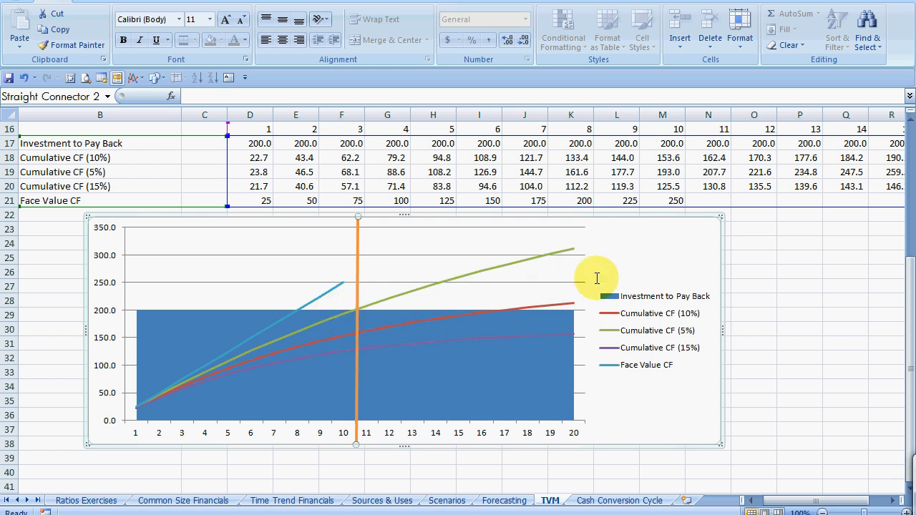
{"action": "mouse_move", "coordinate": [381, 334]}
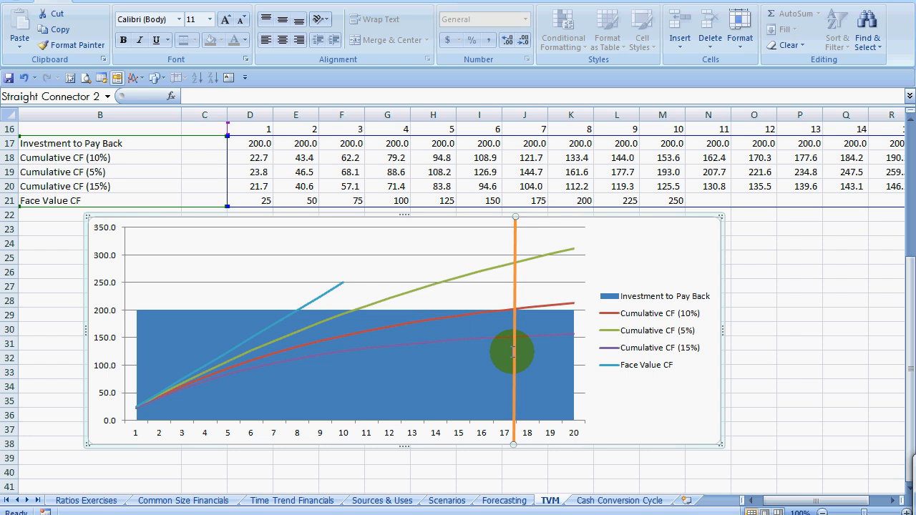
{"action": "mouse_move", "coordinate": [522, 355]}
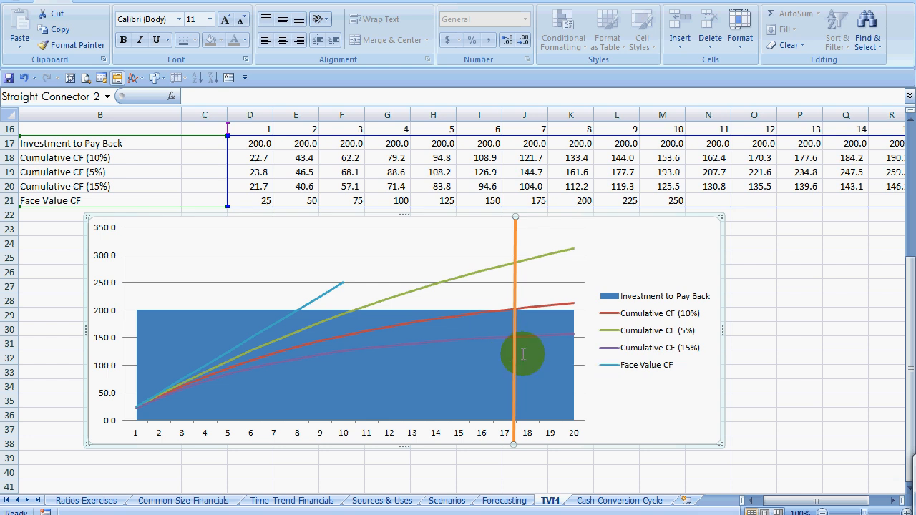
{"action": "mouse_move", "coordinate": [516, 375]}
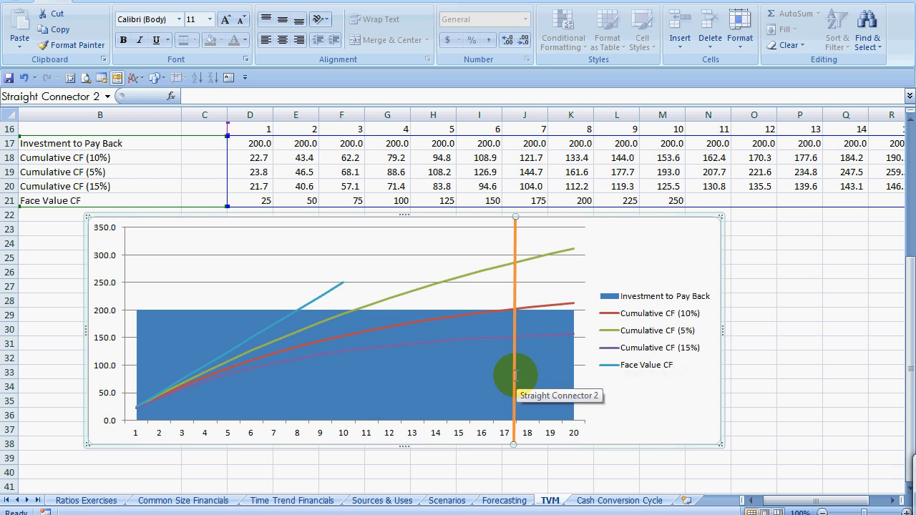
{"action": "mouse_move", "coordinate": [799, 232]}
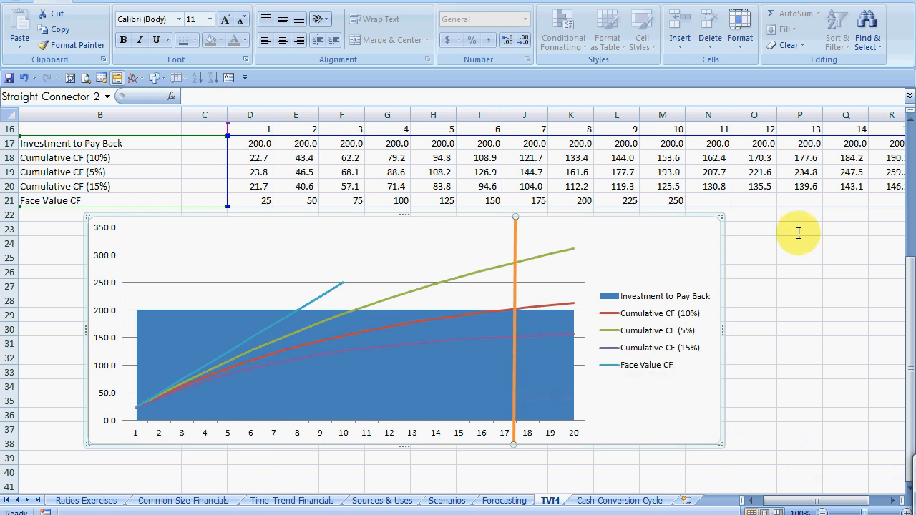